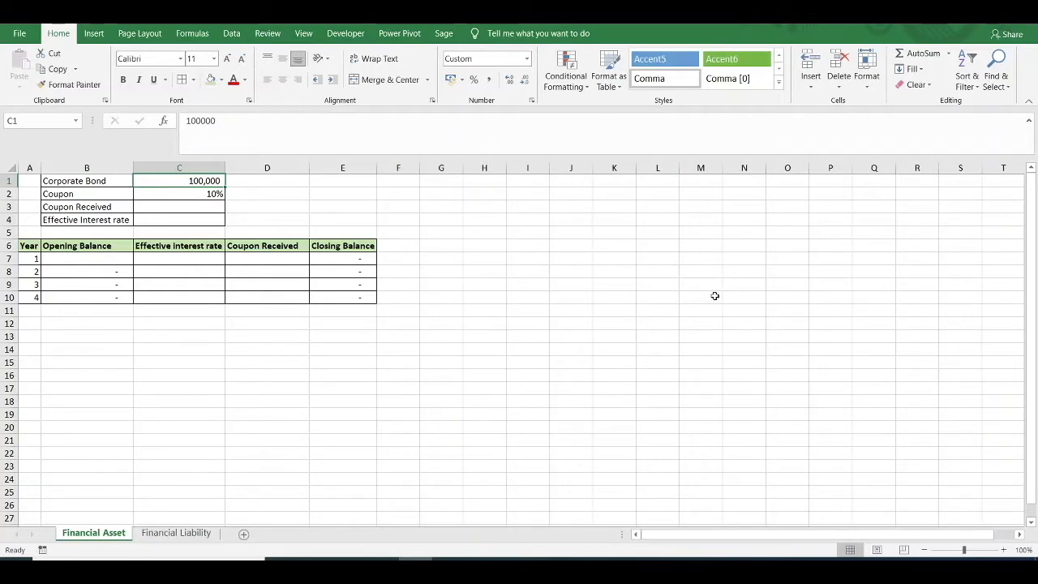
# Review the 100,000 bond amount and 10% coupon rate inputs
pyautogui.click(700, 297)
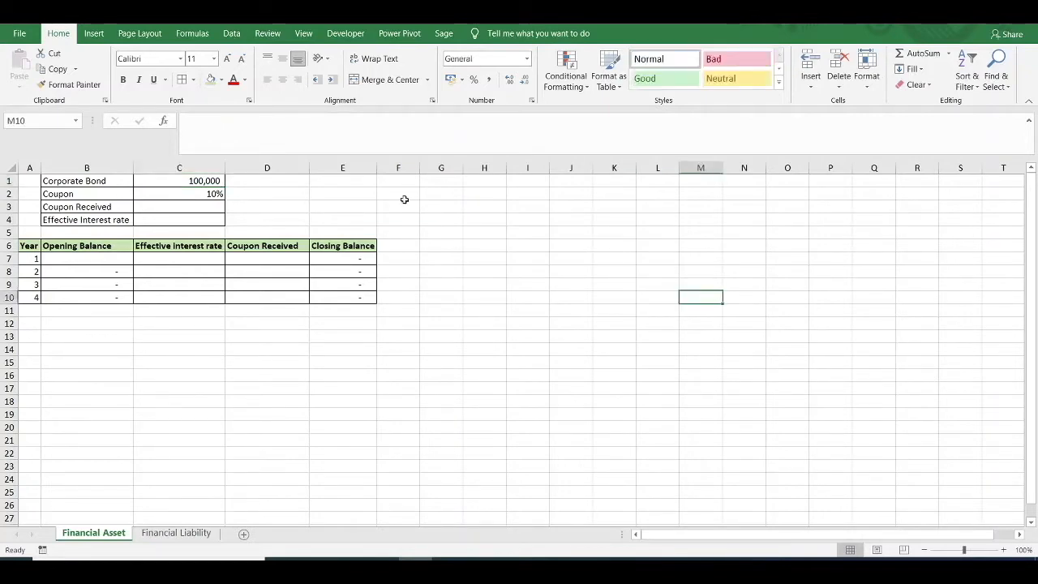
pyautogui.click(179, 180)
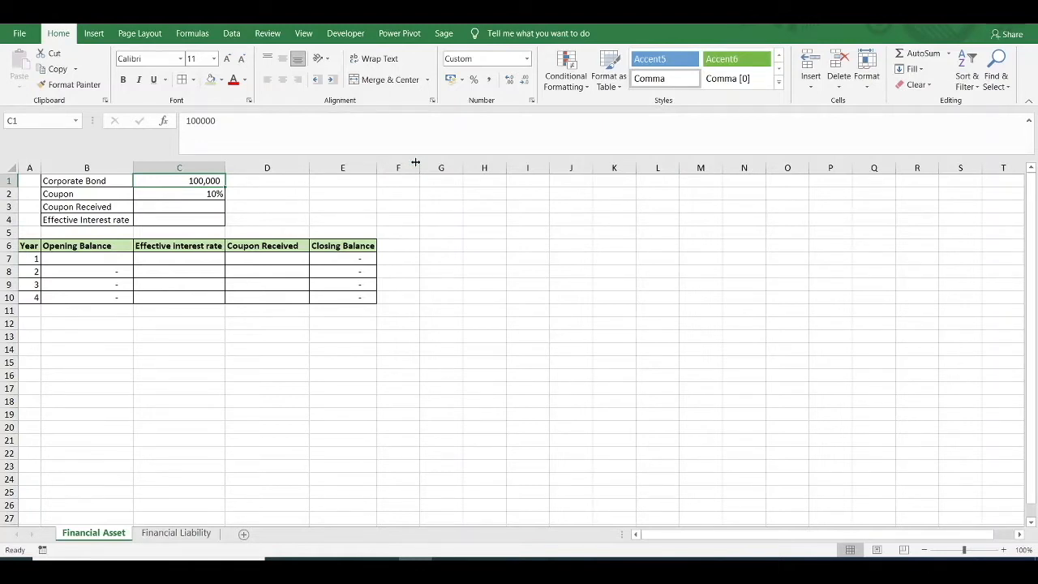
pyautogui.moveTo(178, 196)
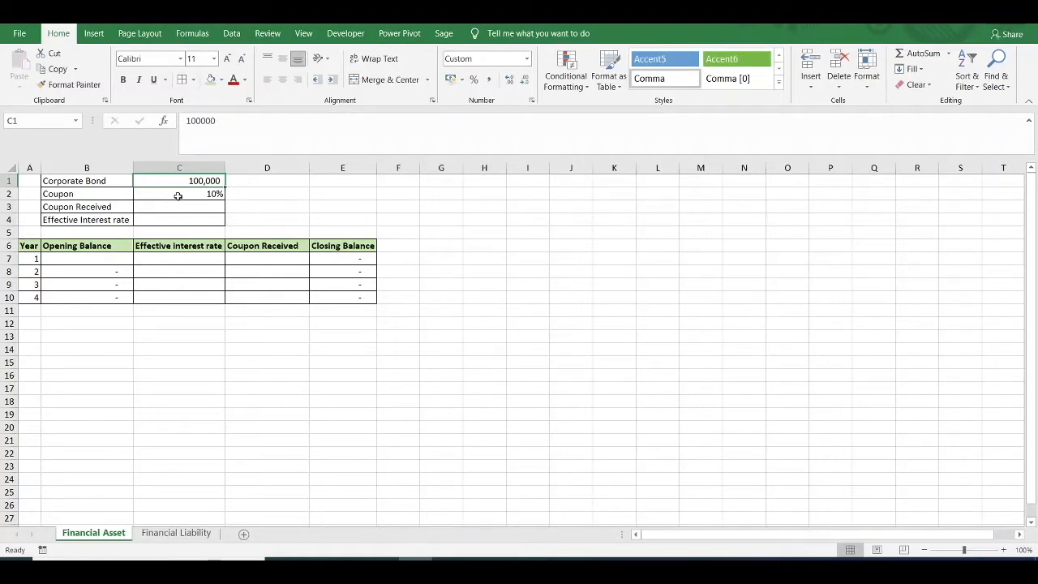
pyautogui.click(179, 194)
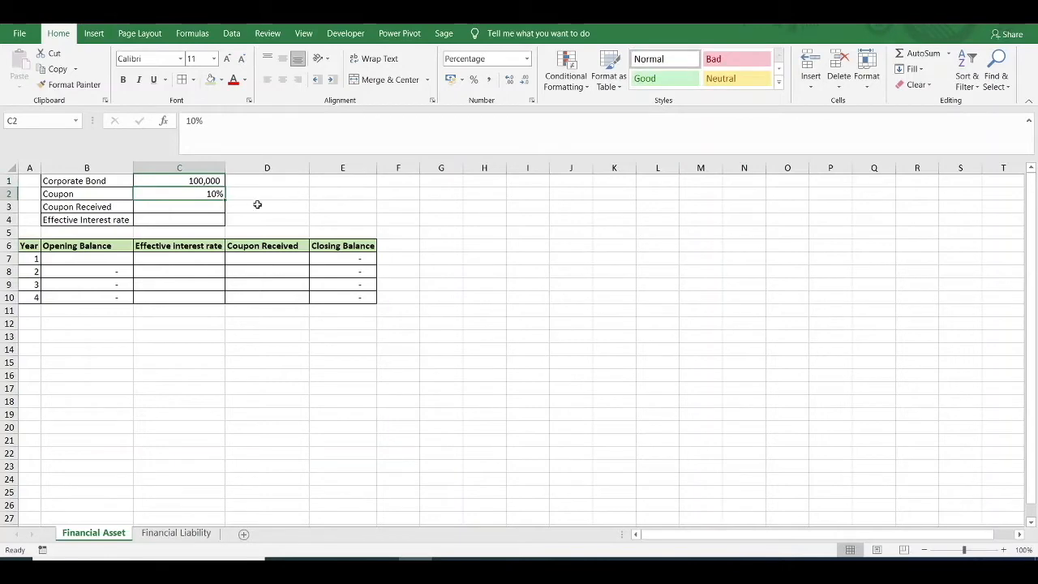
pyautogui.click(179, 180)
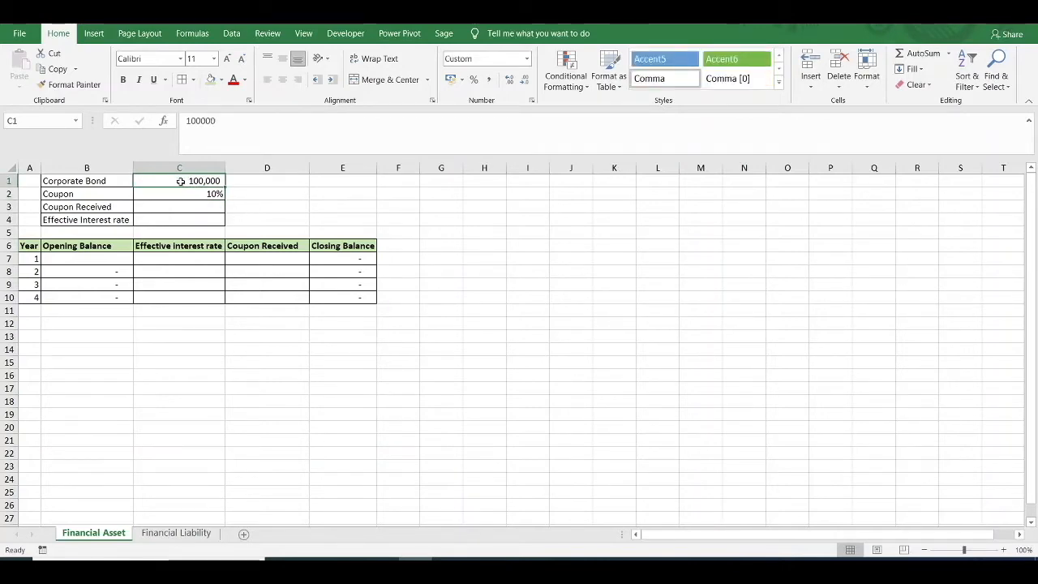
# Enter =C1*C2 in Coupon Received (C3) to get 10,000
pyautogui.click(179, 206)
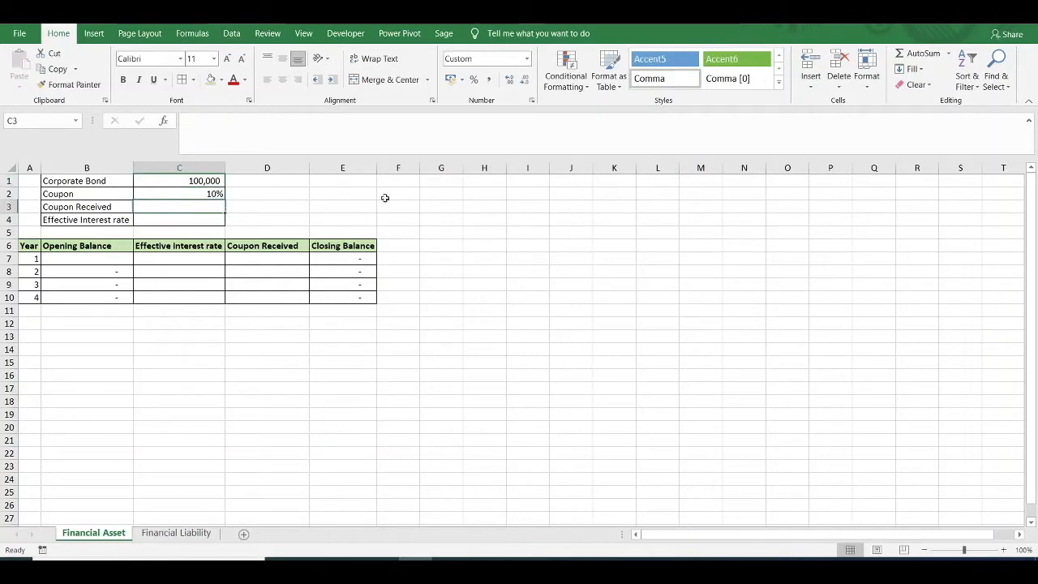
pyautogui.write('=')
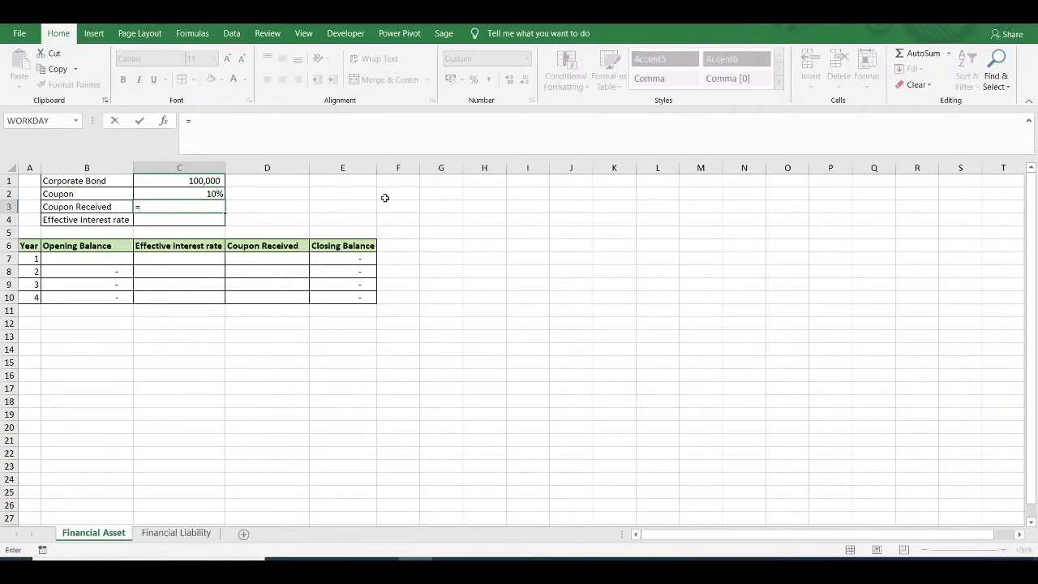
pyautogui.click(179, 180)
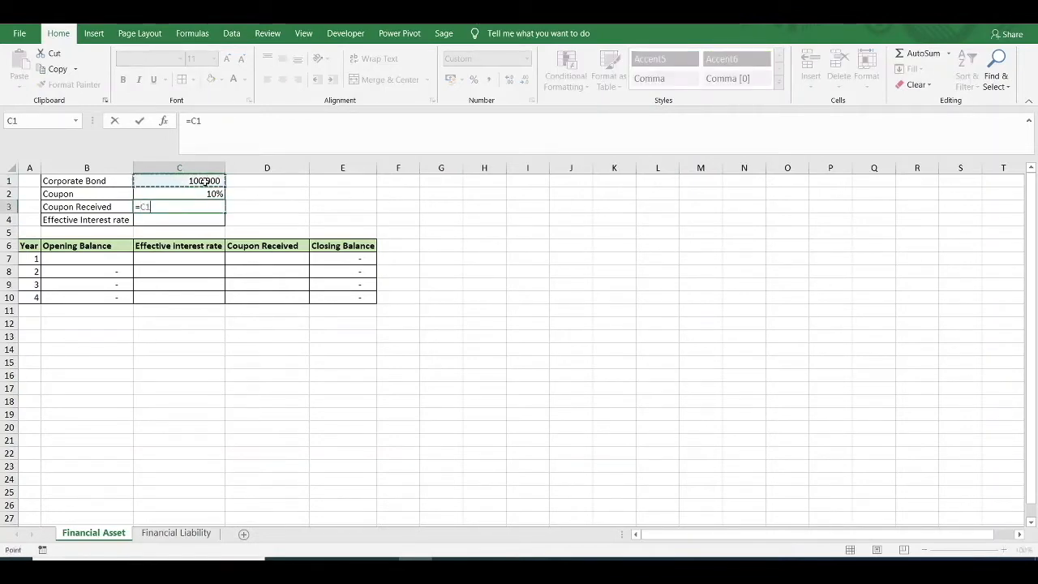
pyautogui.write('*')
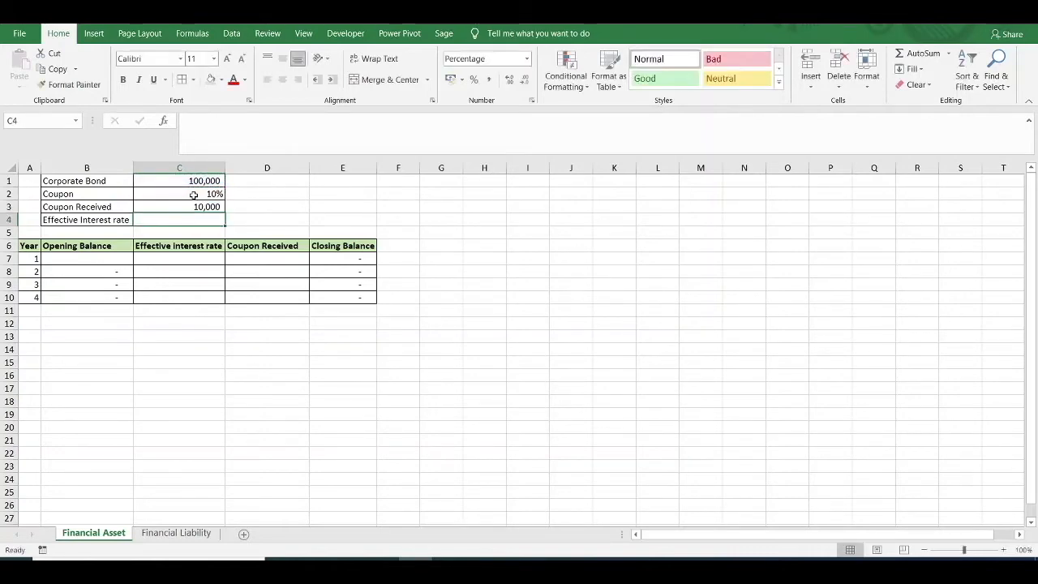
pyautogui.click(179, 207)
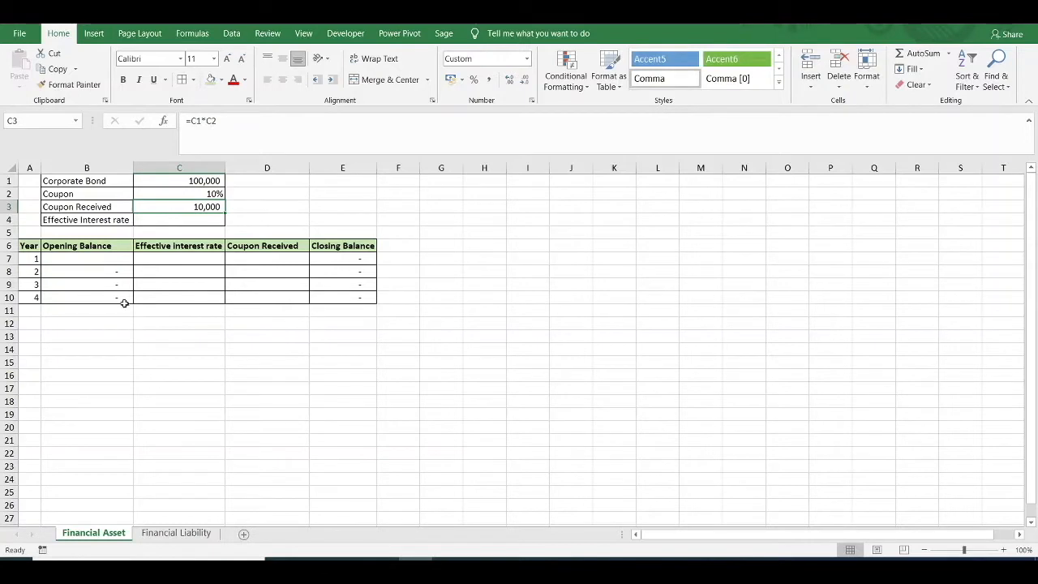
pyautogui.moveTo(41, 310)
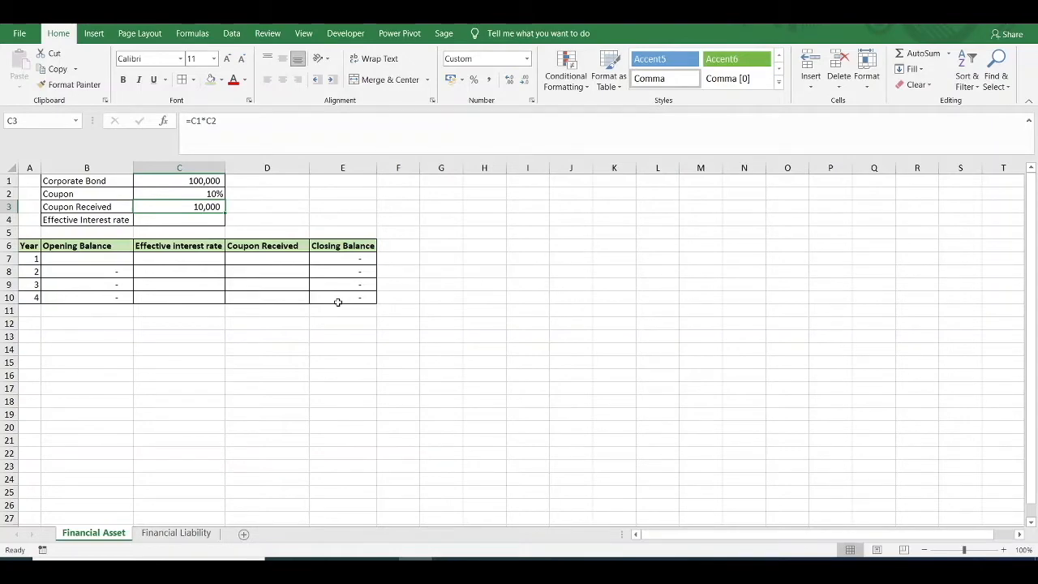
pyautogui.click(441, 258)
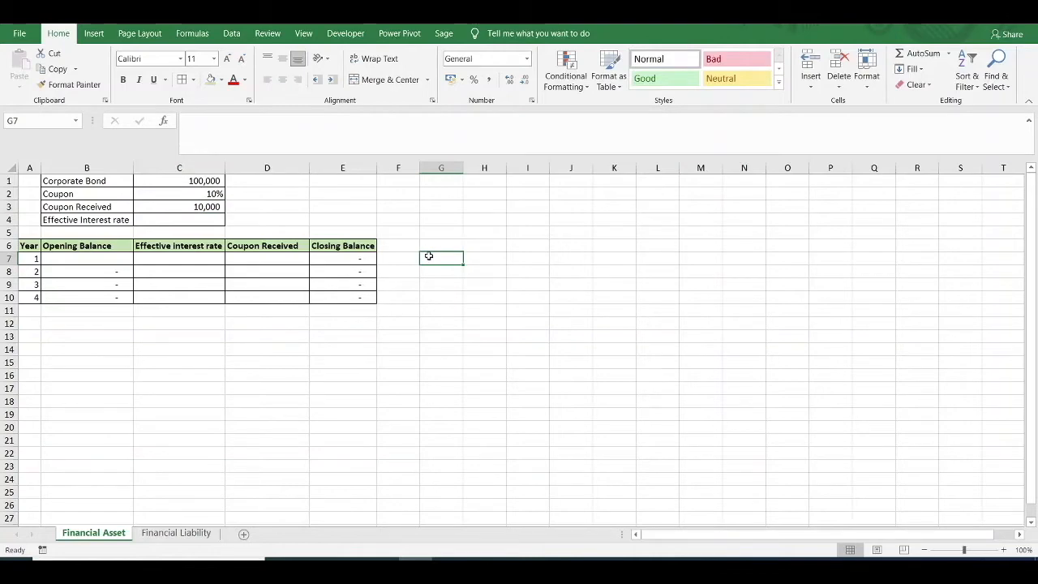
pyautogui.moveTo(440, 245)
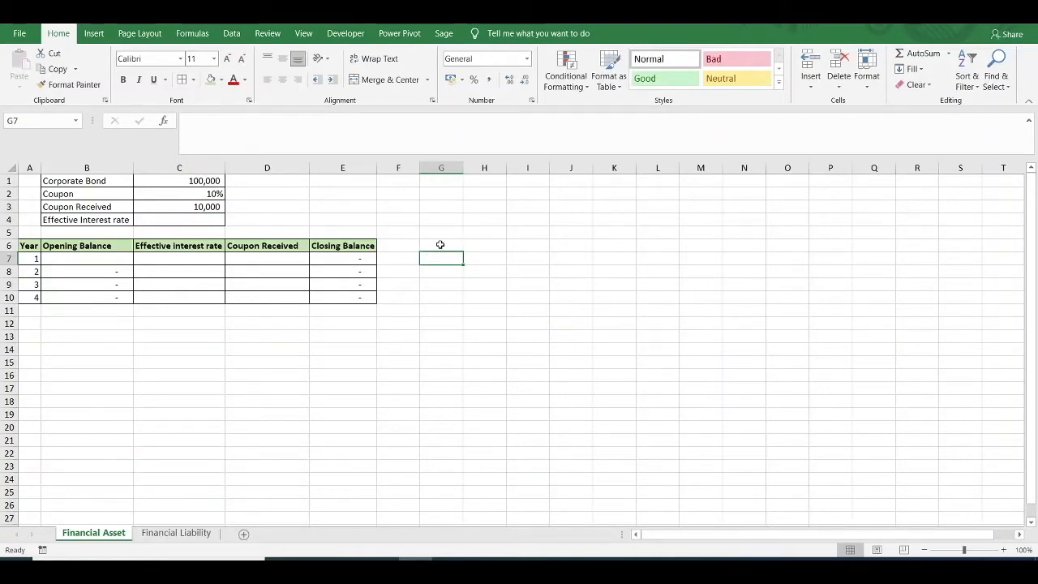
pyautogui.click(441, 245)
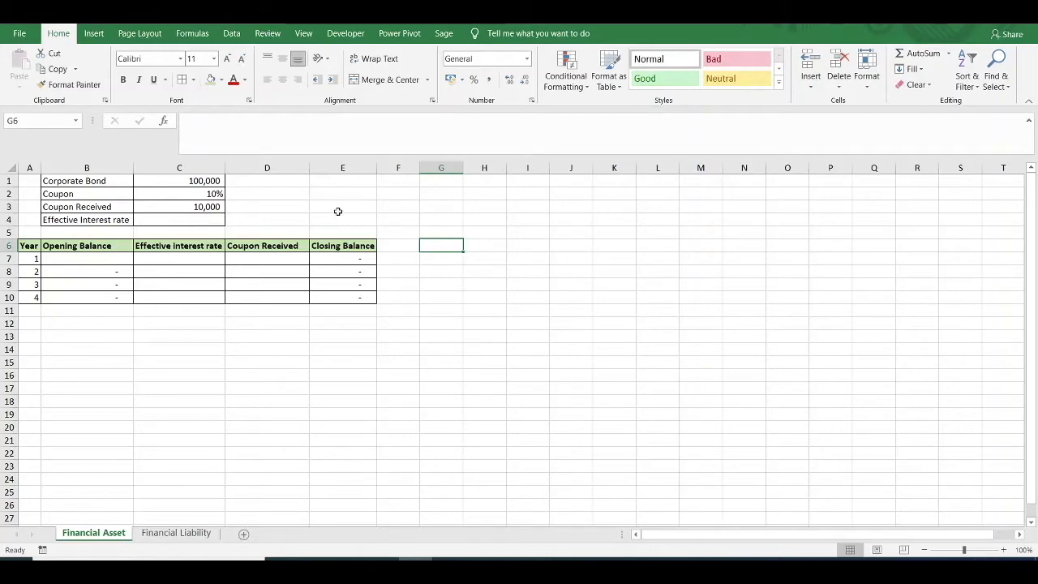
pyautogui.moveTo(316, 190)
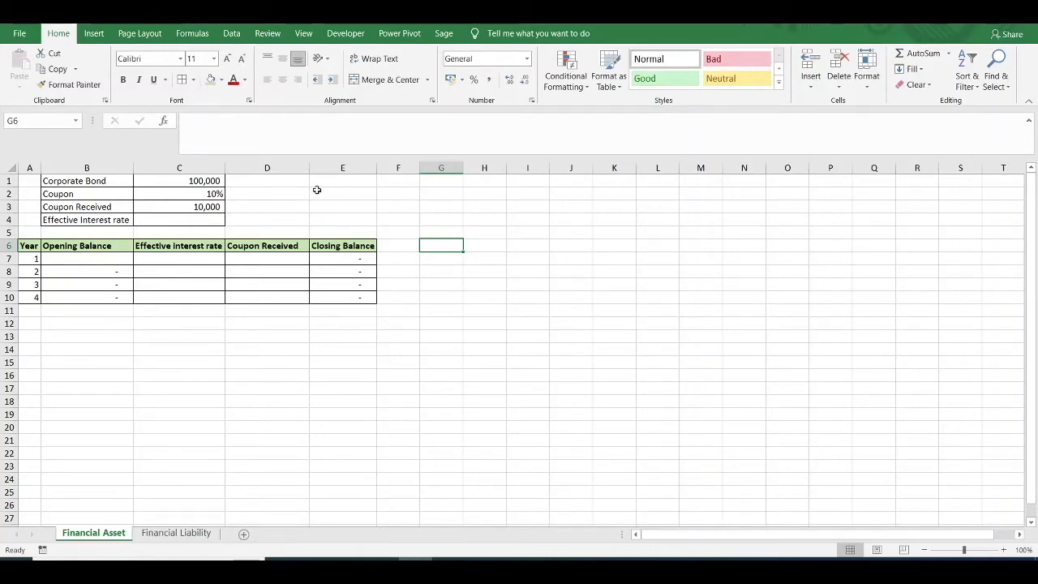
pyautogui.click(179, 181)
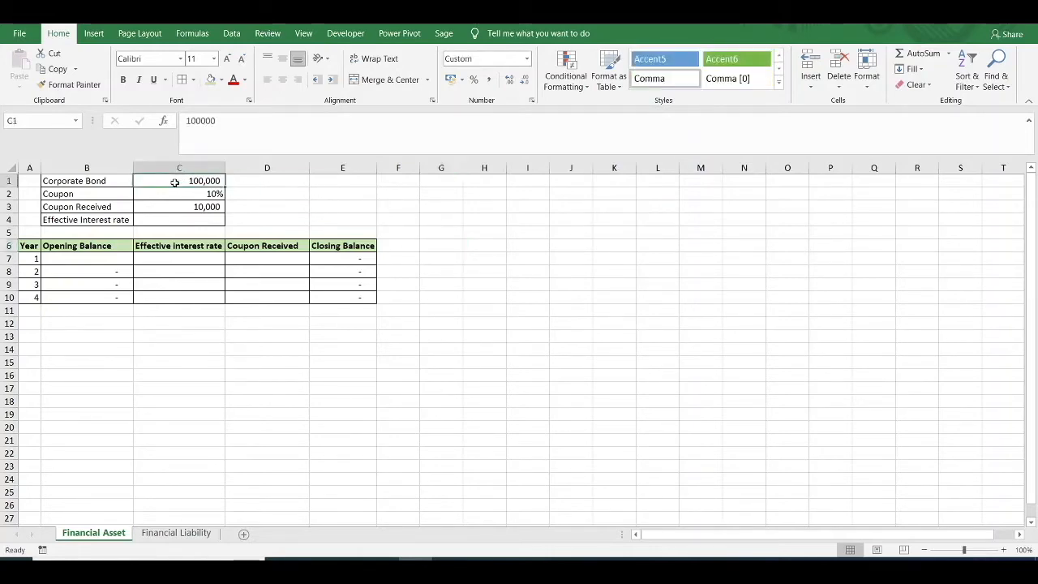
pyautogui.moveTo(498, 248)
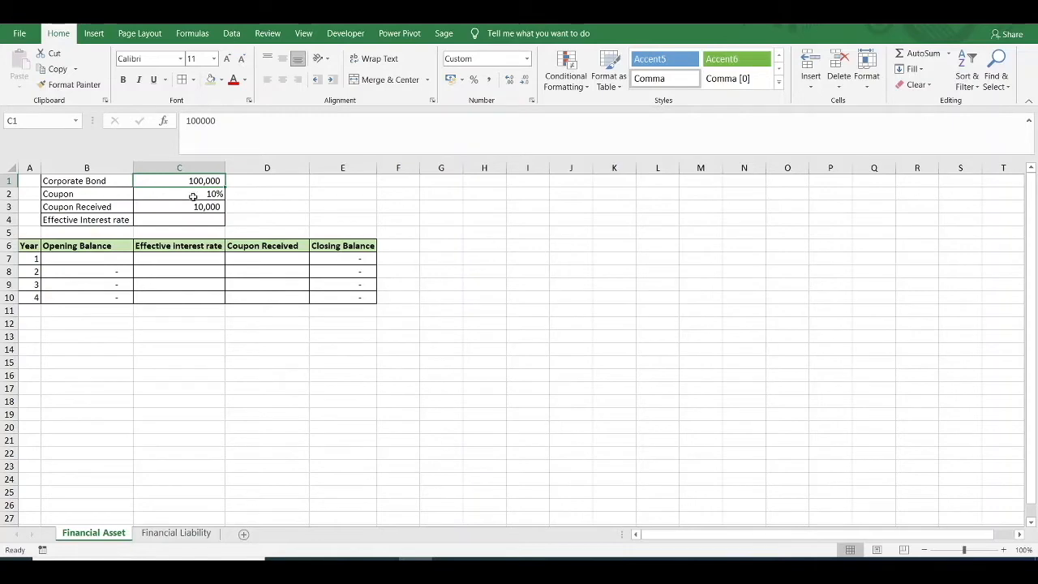
pyautogui.moveTo(369, 343)
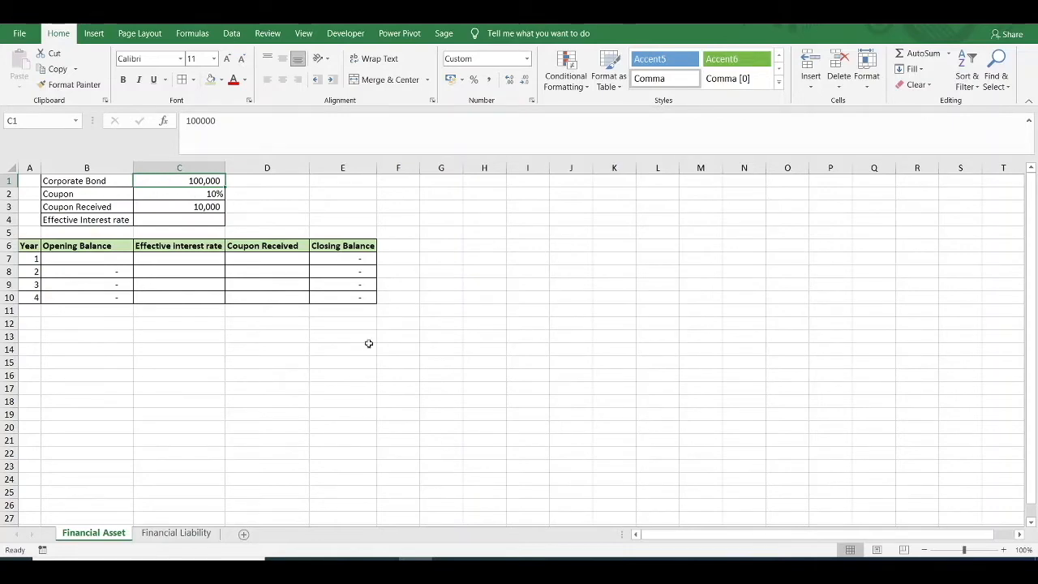
pyautogui.click(397, 232)
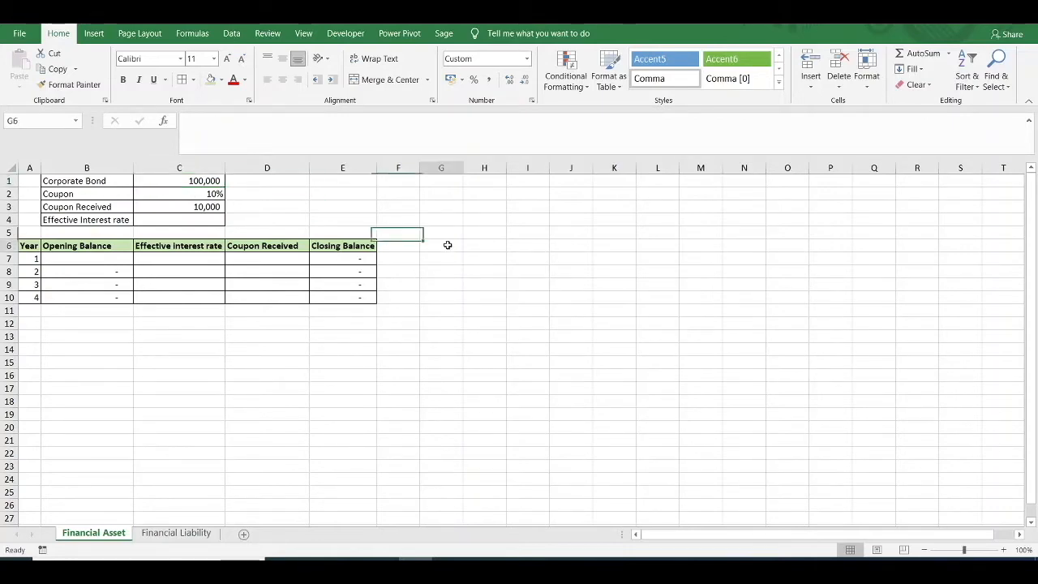
pyautogui.click(441, 245)
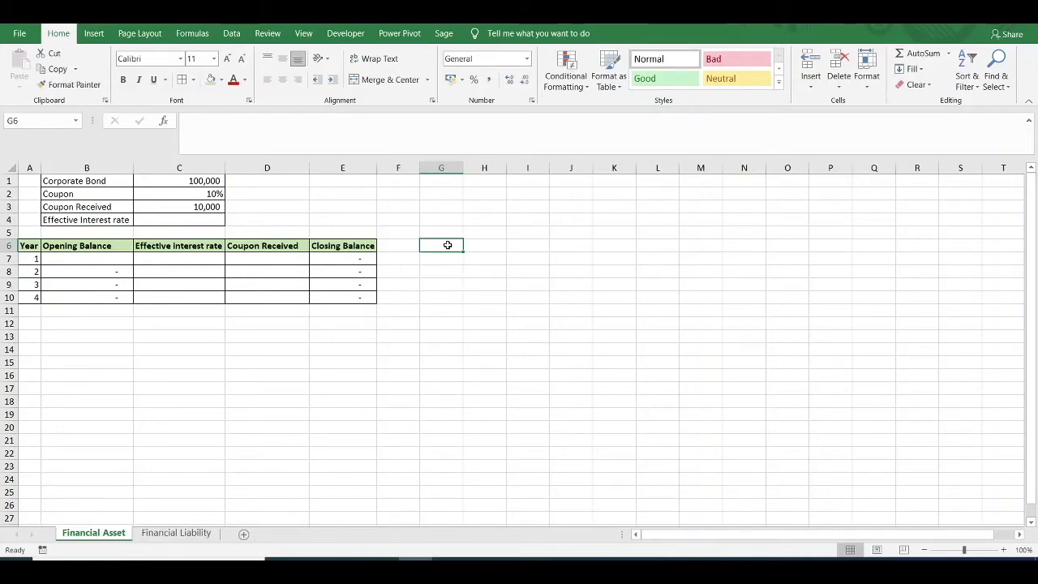
# Enter -100000 in G6 and link G7 to C3, filling the 10,000 coupon down to G10
pyautogui.write('-1000')
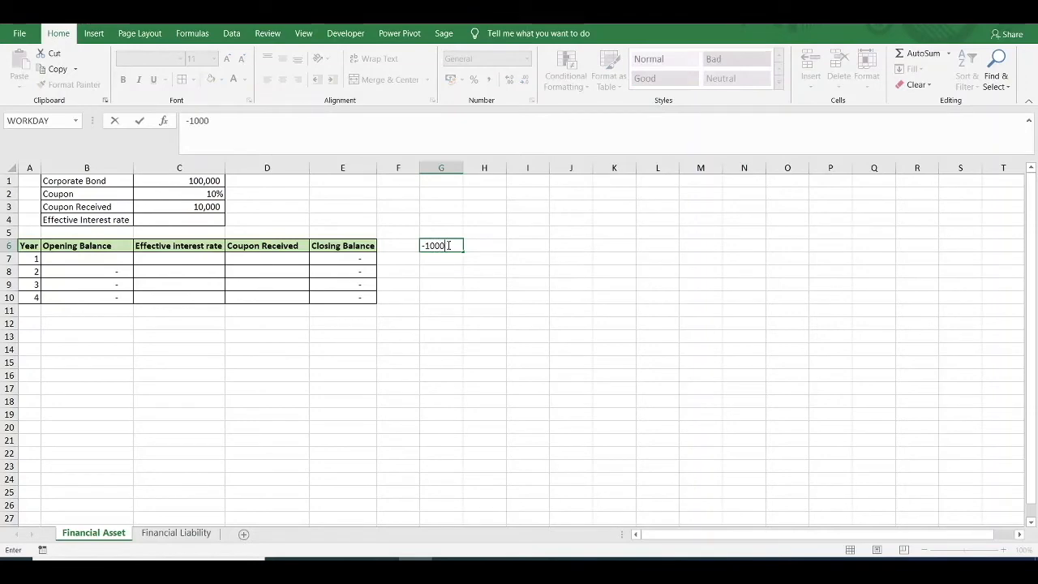
pyautogui.write('00')
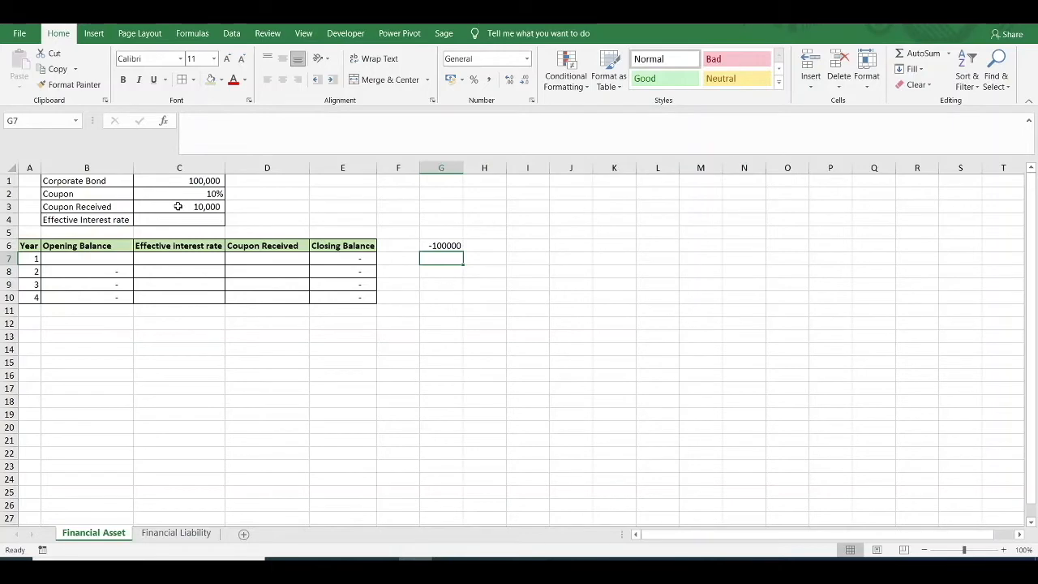
pyautogui.write('=C3')
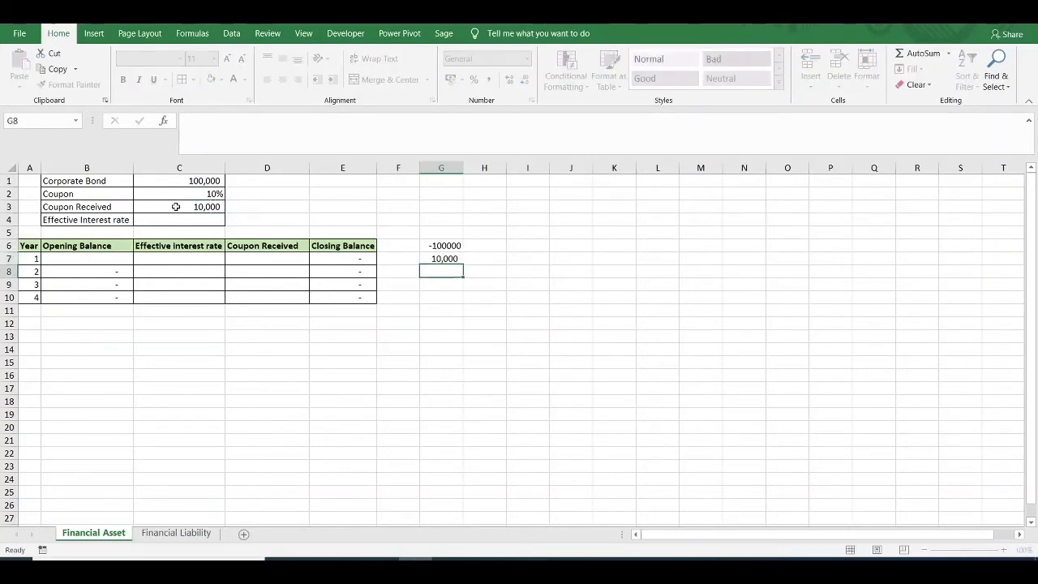
pyautogui.click(442, 258)
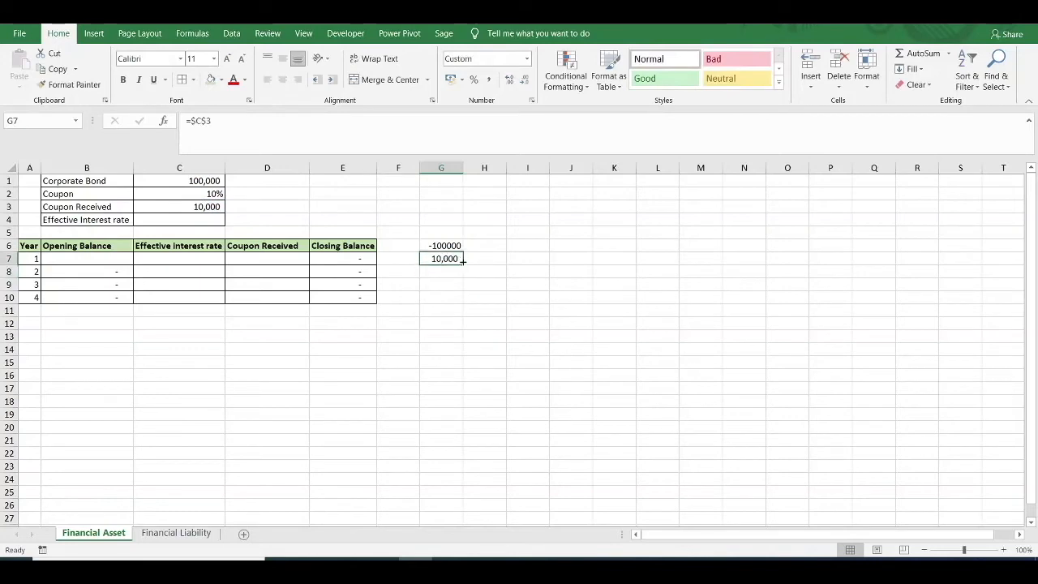
pyautogui.moveTo(465, 262); pyautogui.dragTo(442, 297)
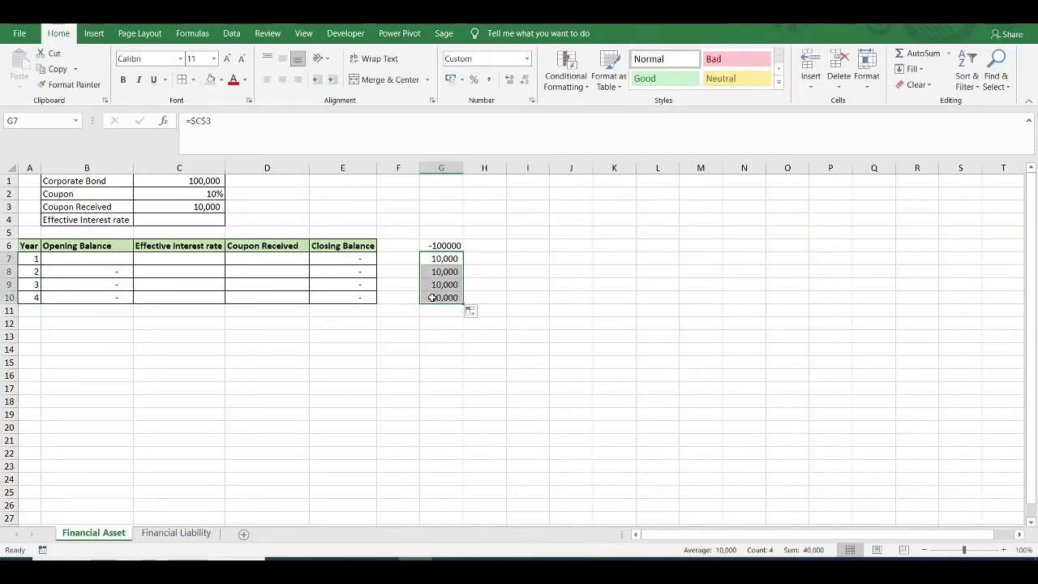
pyautogui.click(441, 297)
pyautogui.write('+')
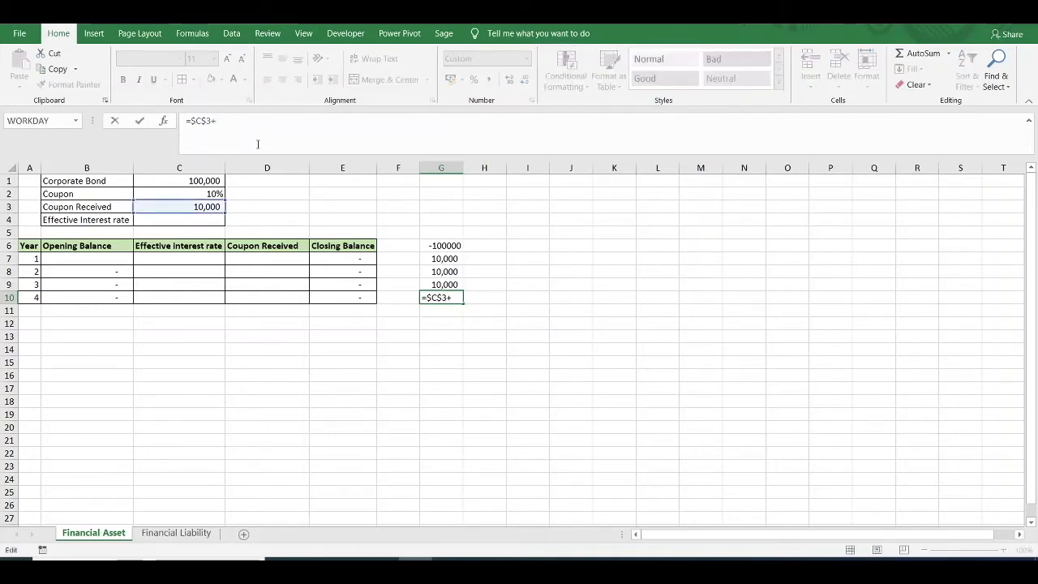
# Make G10 130,000 by adding the 120,000 redemption, then select cash flows G6:G10
pyautogui.write('120000')
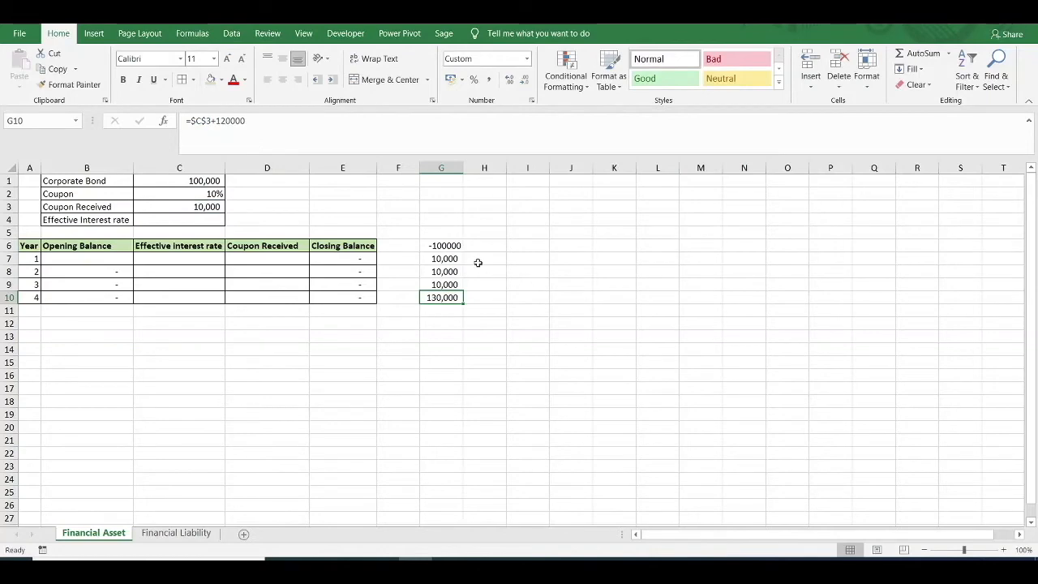
pyautogui.moveTo(459, 246)
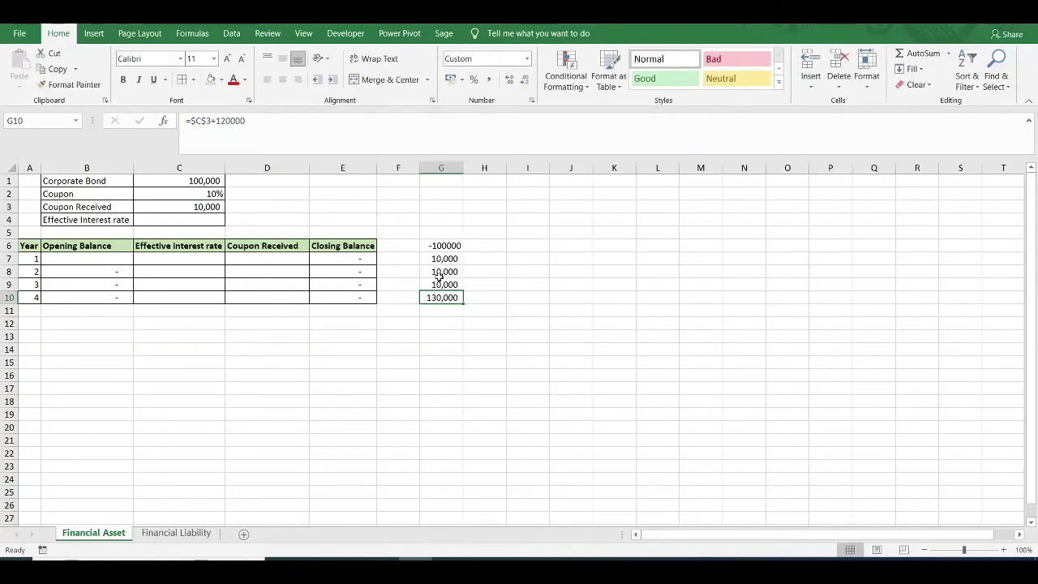
pyautogui.click(441, 336)
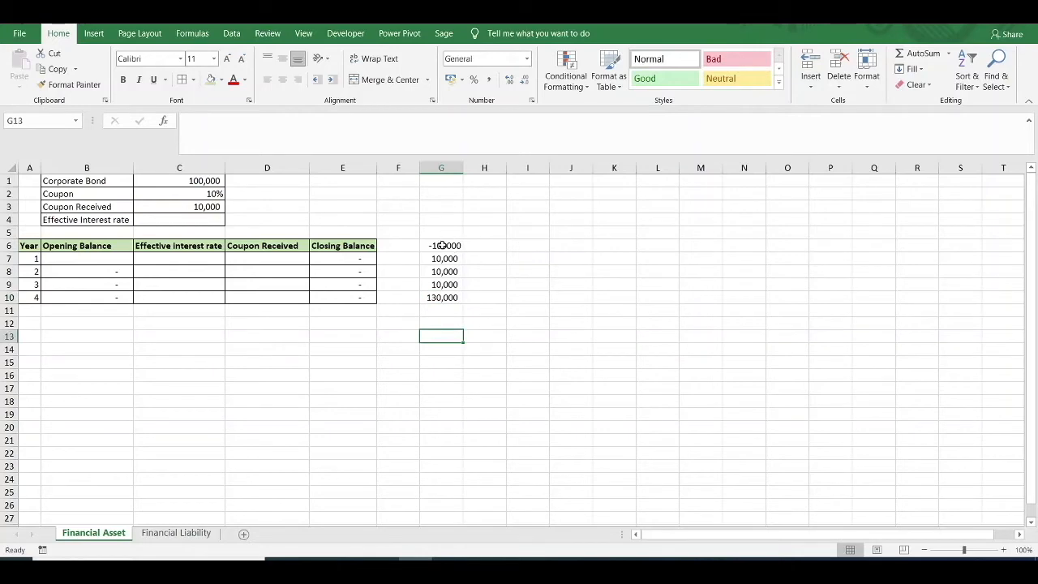
pyautogui.click(441, 245)
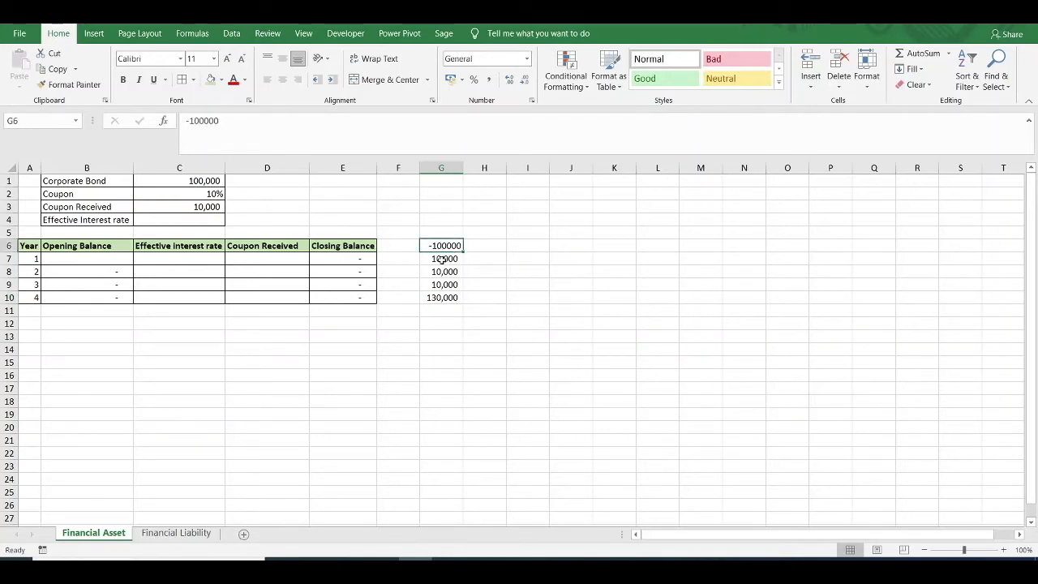
pyautogui.click(442, 323)
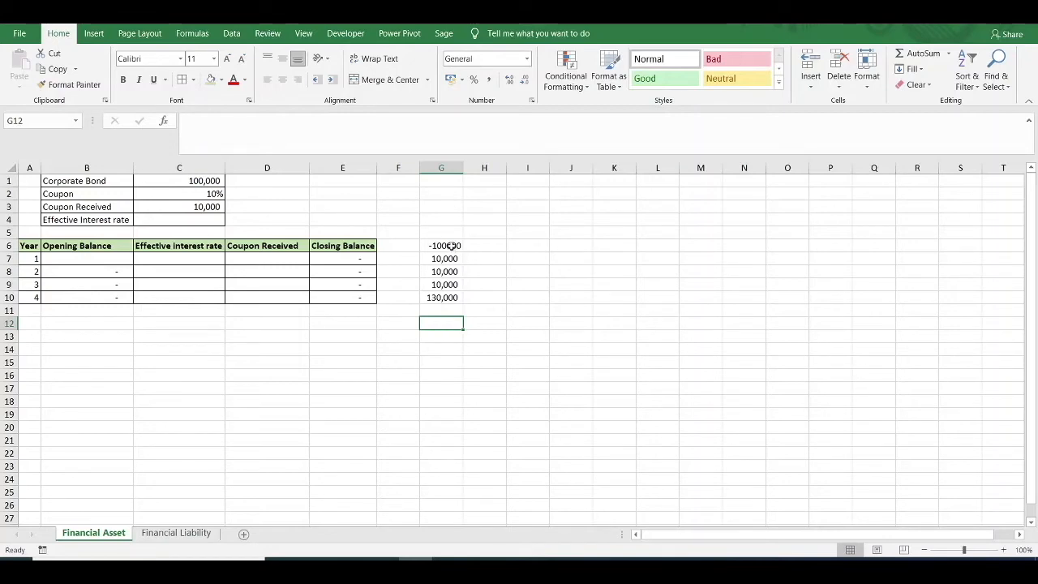
pyautogui.moveTo(441, 246); pyautogui.dragTo(442, 258)
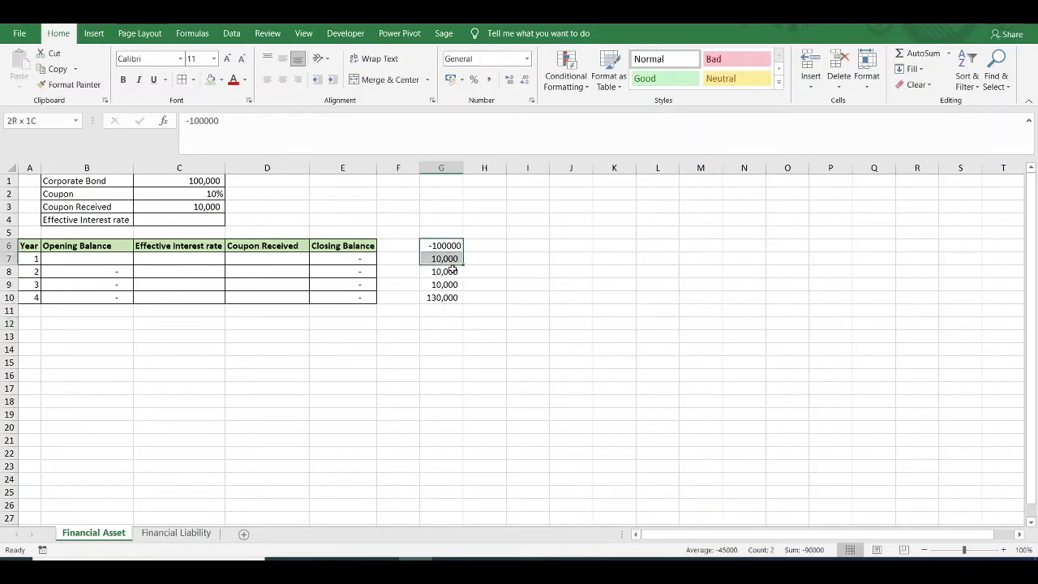
pyautogui.moveTo(442, 246); pyautogui.dragTo(441, 297)
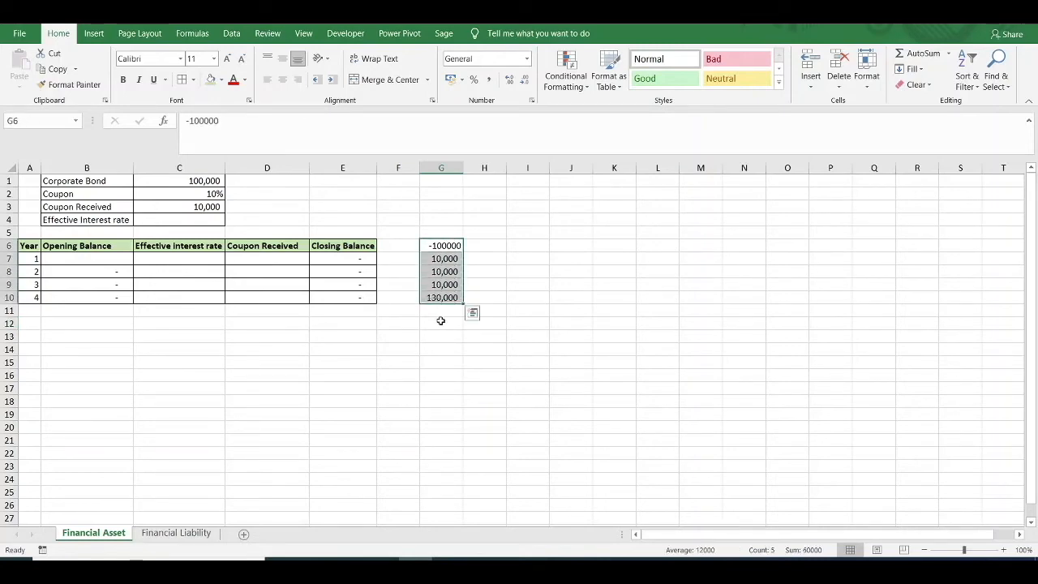
pyautogui.click(441, 323)
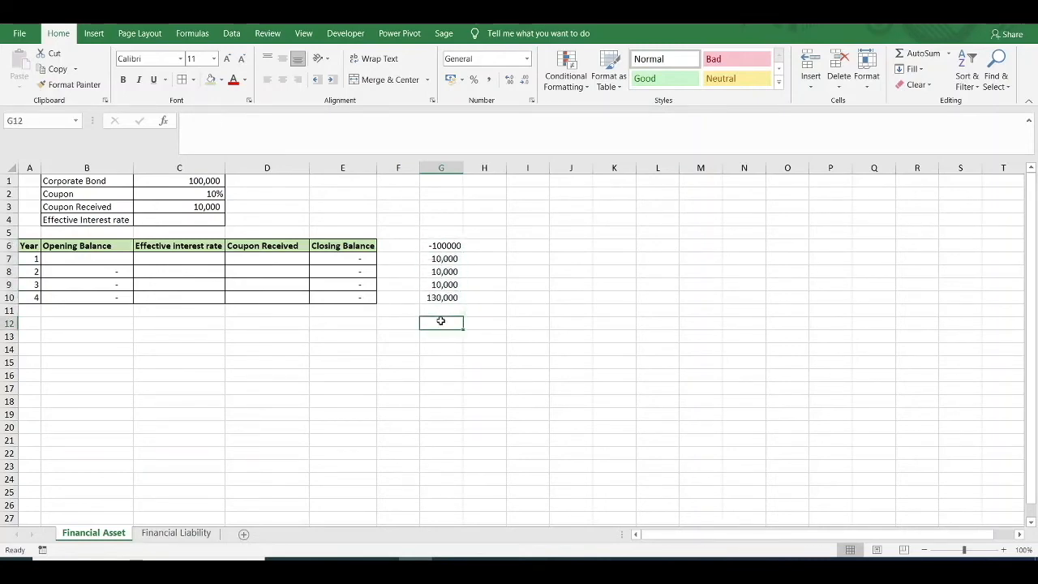
# Calculate =IRR(G6:G10) in G12 as 14.06% and enter 14.06% in C4
pyautogui.write('=irr')
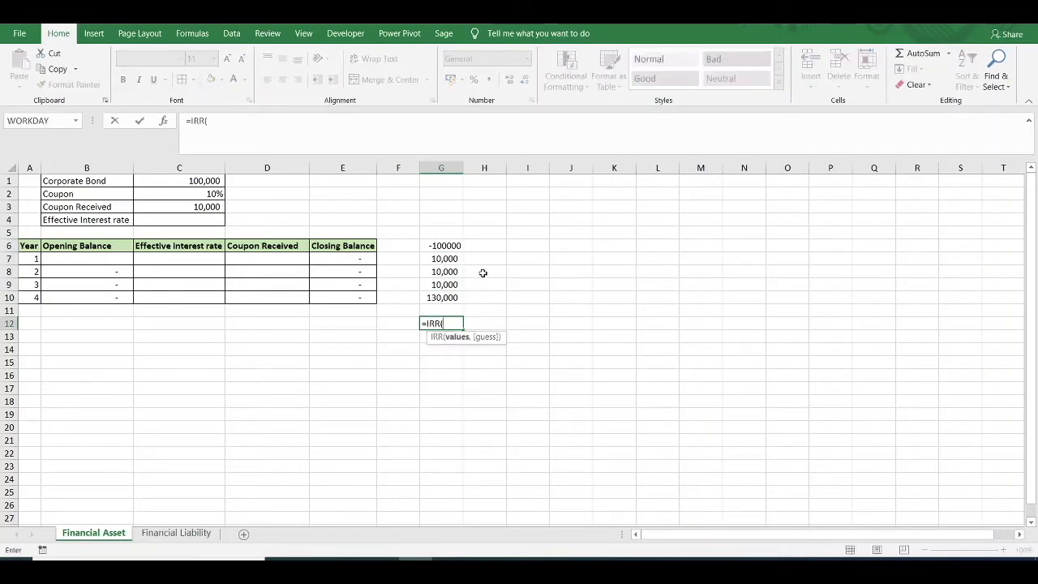
pyautogui.moveTo(453, 245)
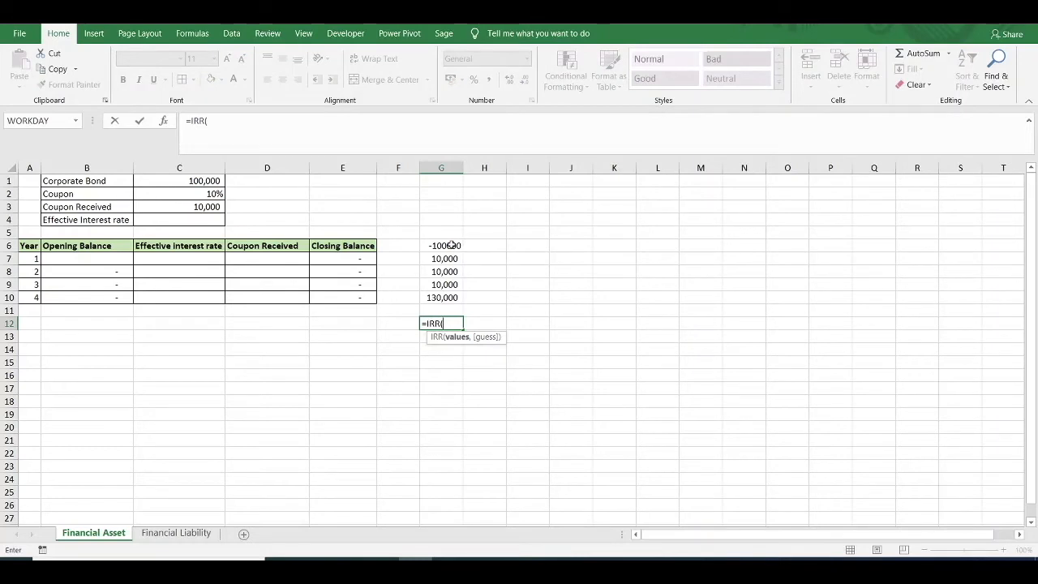
pyautogui.moveTo(441, 245); pyautogui.dragTo(441, 284)
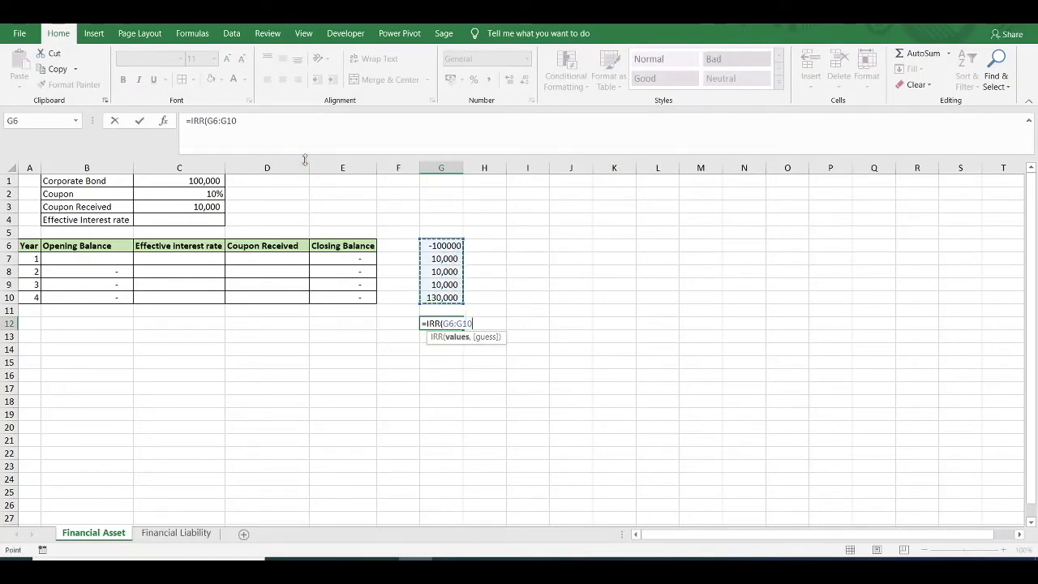
pyautogui.press('Return')
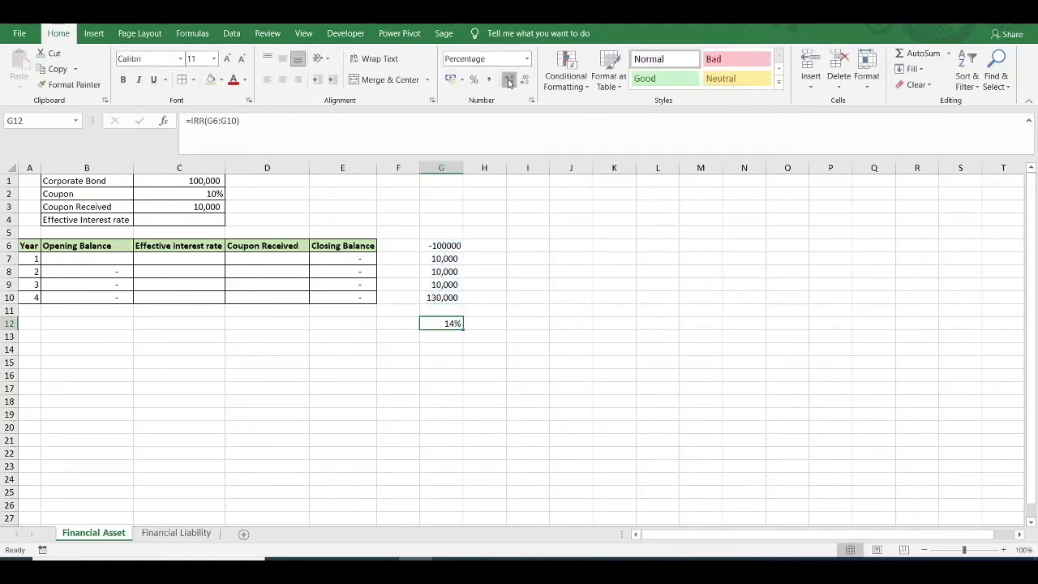
pyautogui.click(509, 79)
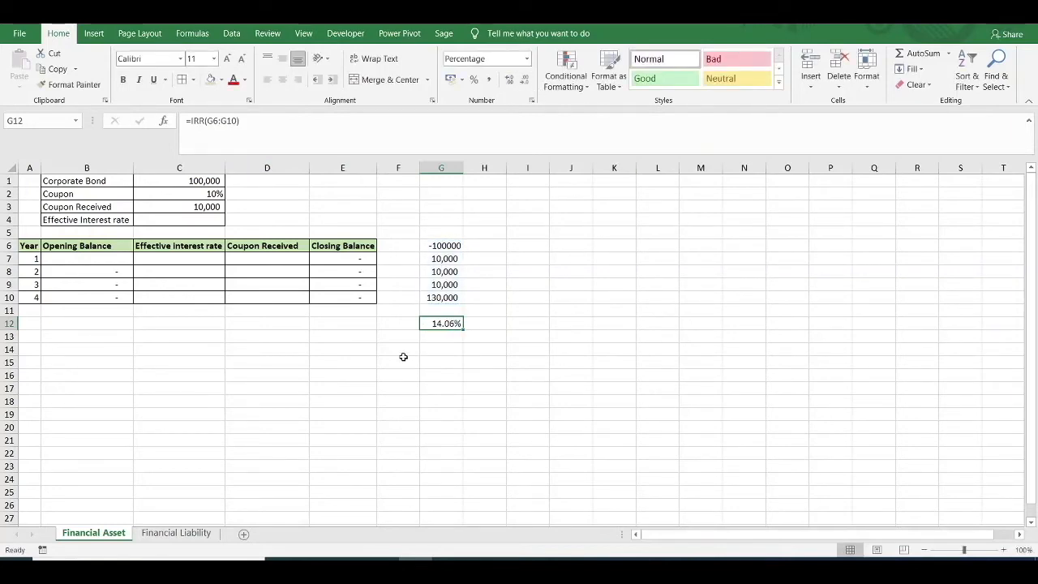
pyautogui.moveTo(439, 336)
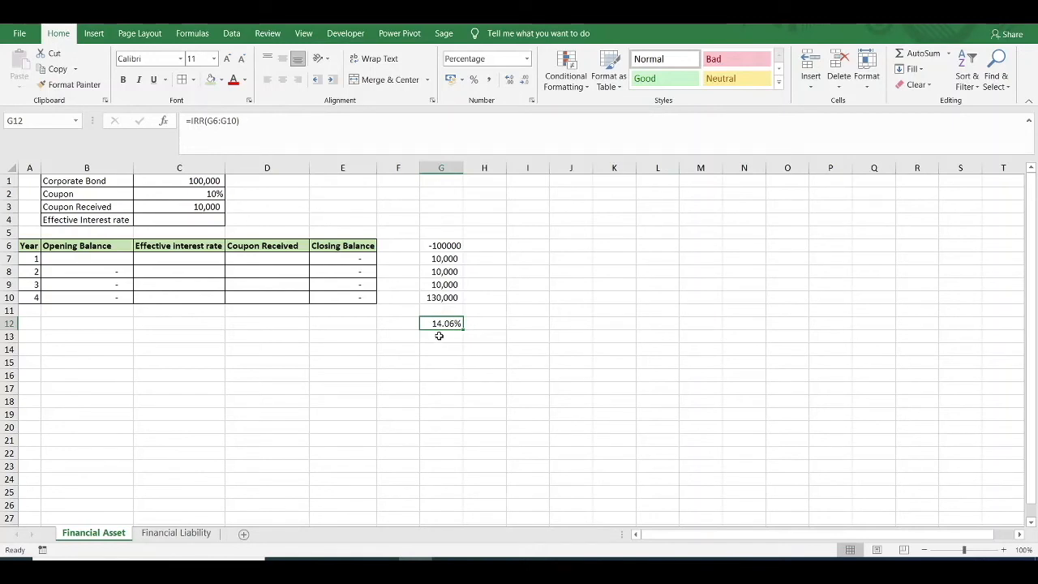
pyautogui.click(180, 220)
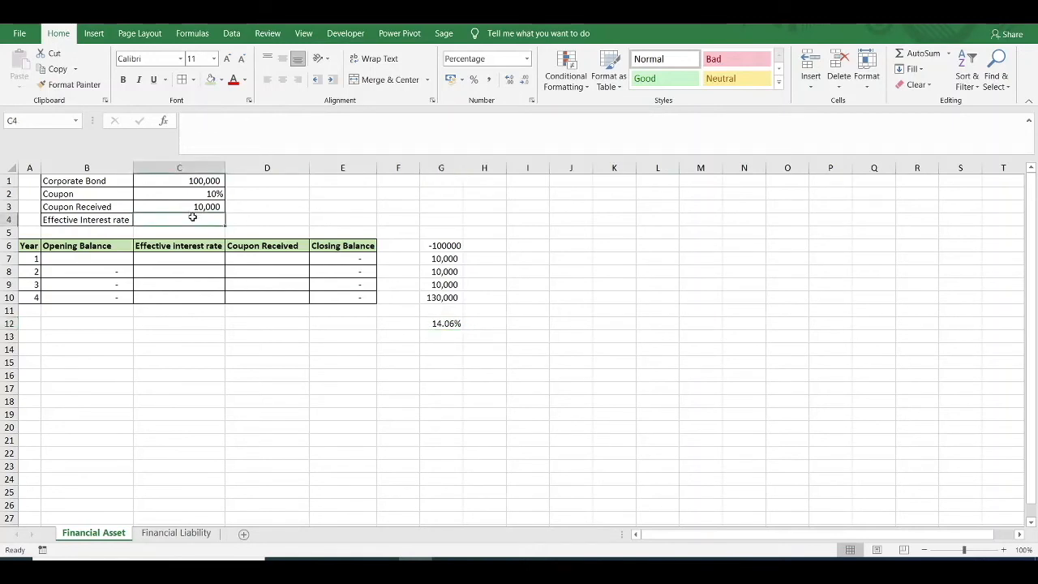
pyautogui.write('14.06%')
pyautogui.click(87, 259)
pyautogui.write('=')
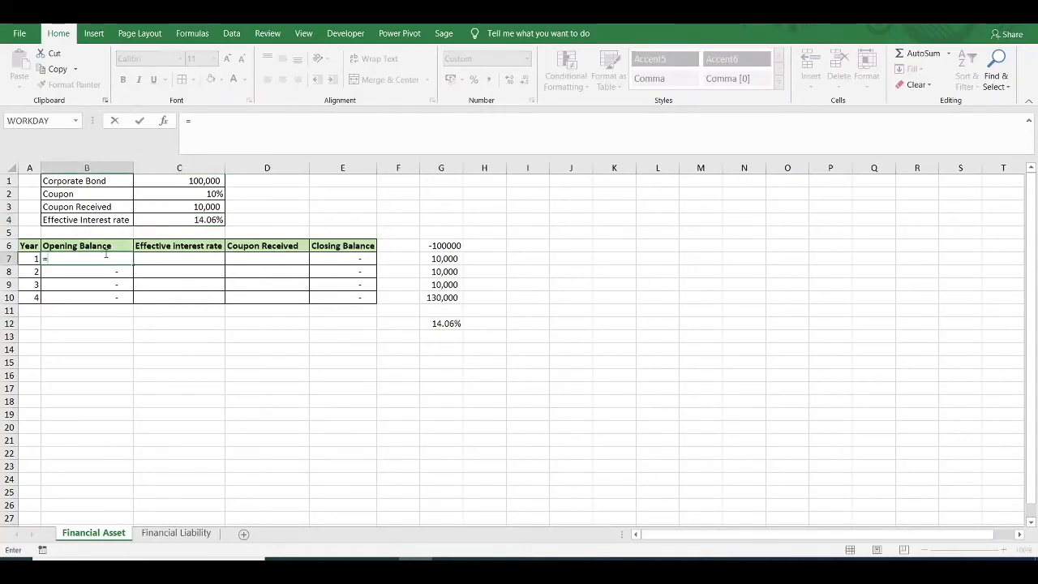
# Link year one's opening balance to C1 and enter =B7*$C$4 for 14,060 interest
pyautogui.click(203, 180)
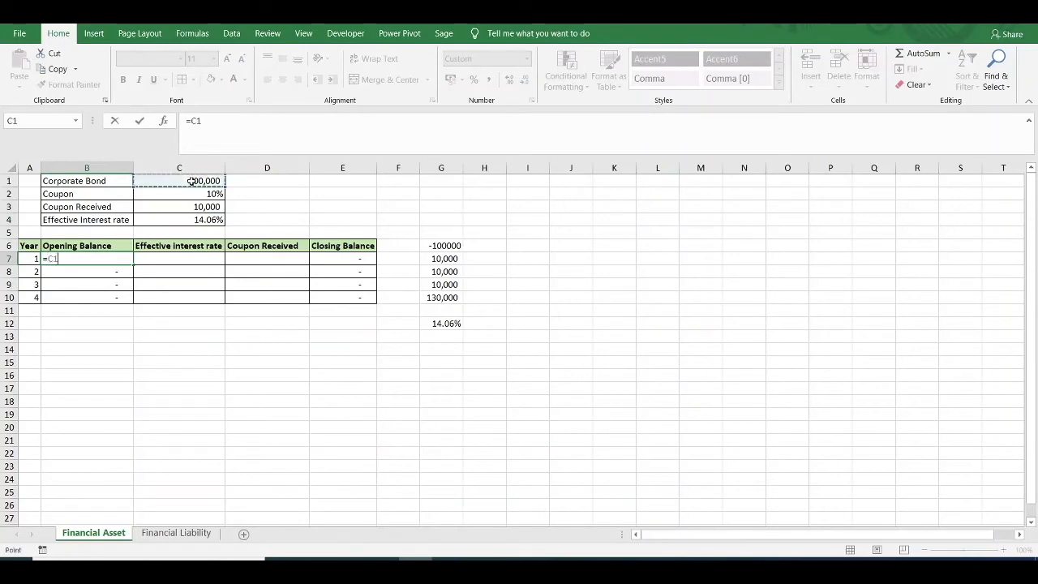
pyautogui.press('Return')
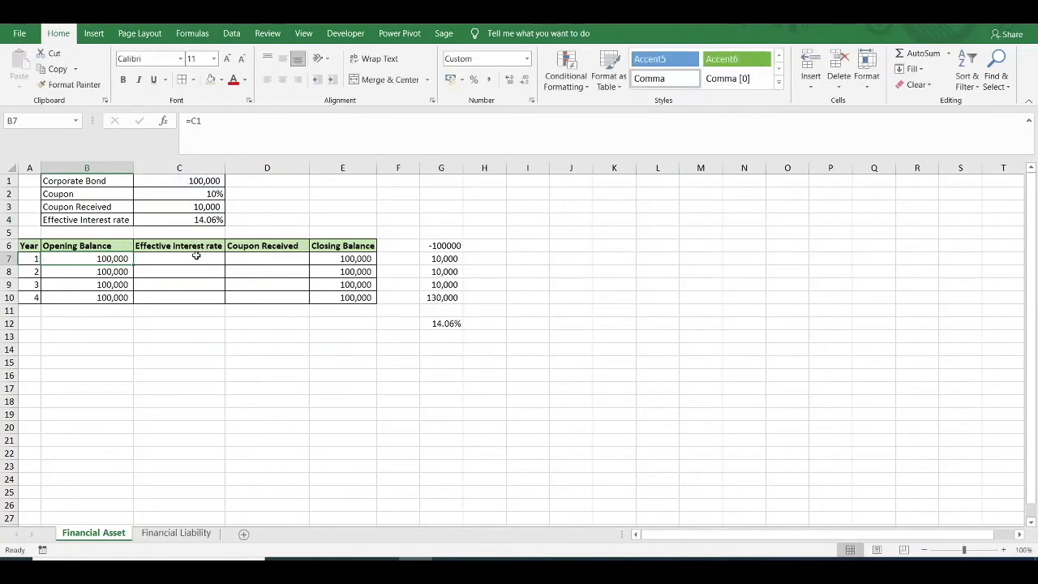
pyautogui.write('=')
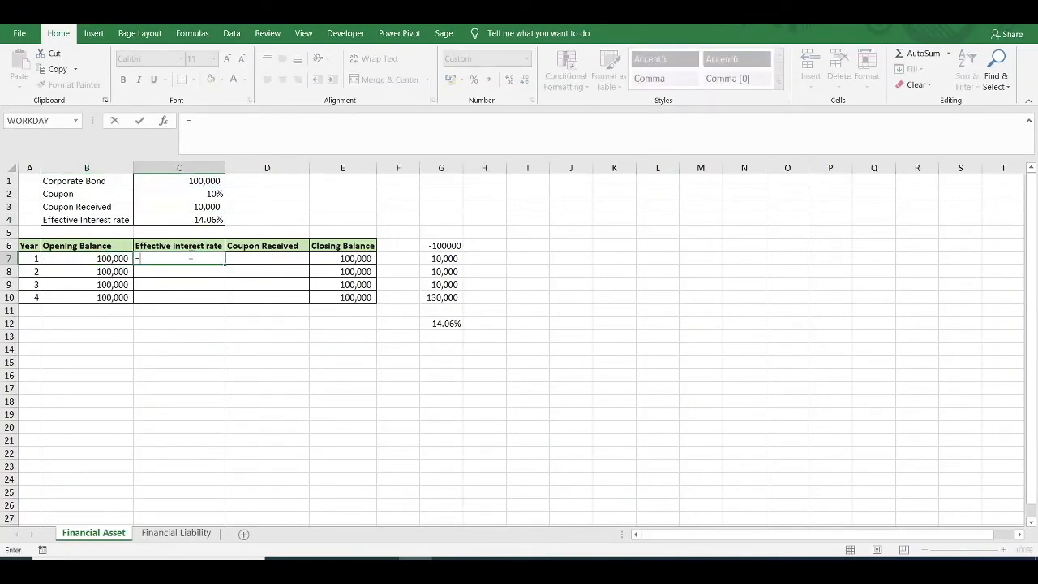
pyautogui.moveTo(111, 258)
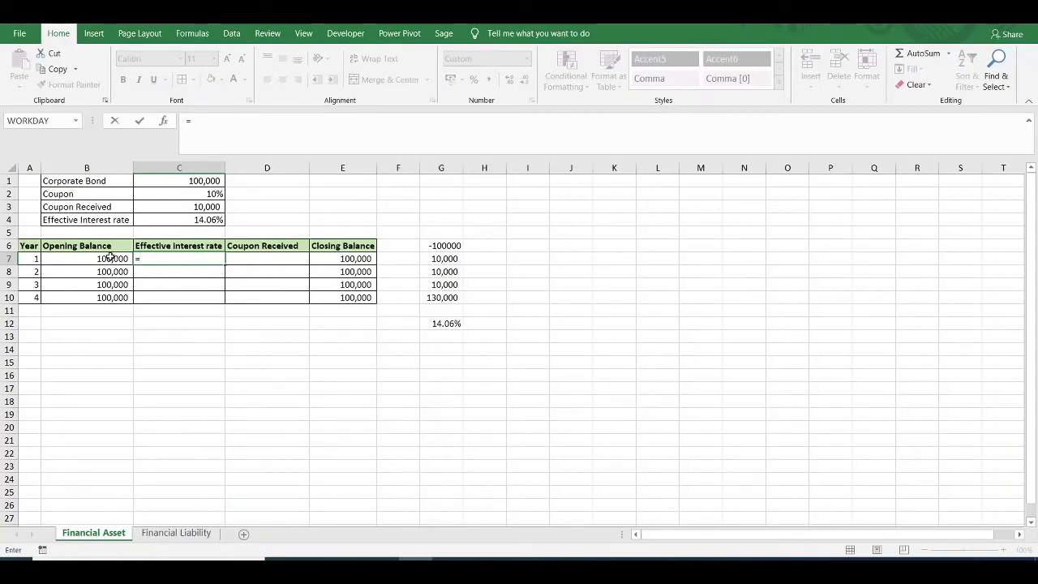
pyautogui.click(87, 258)
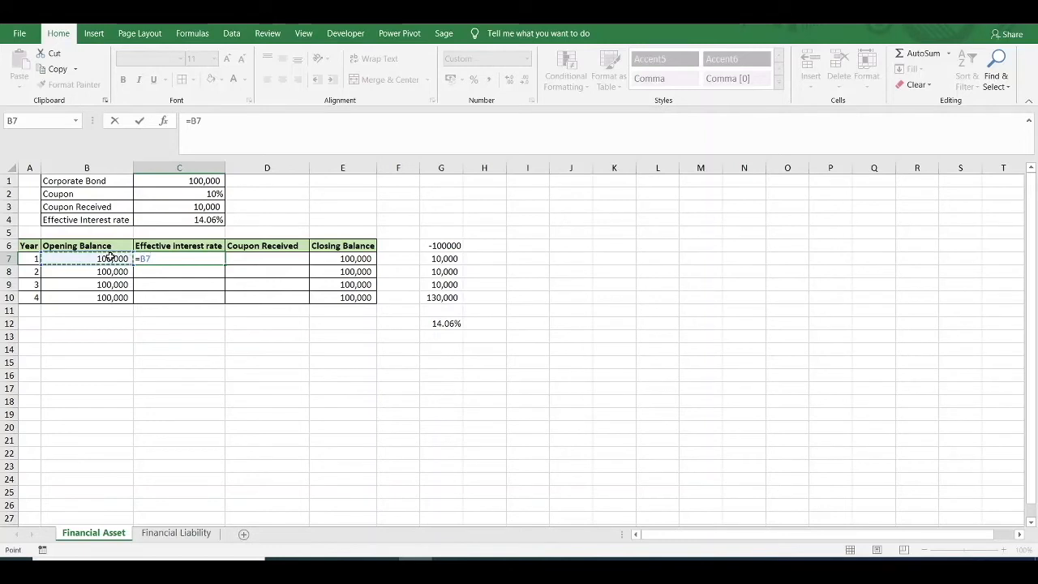
pyautogui.write('*')
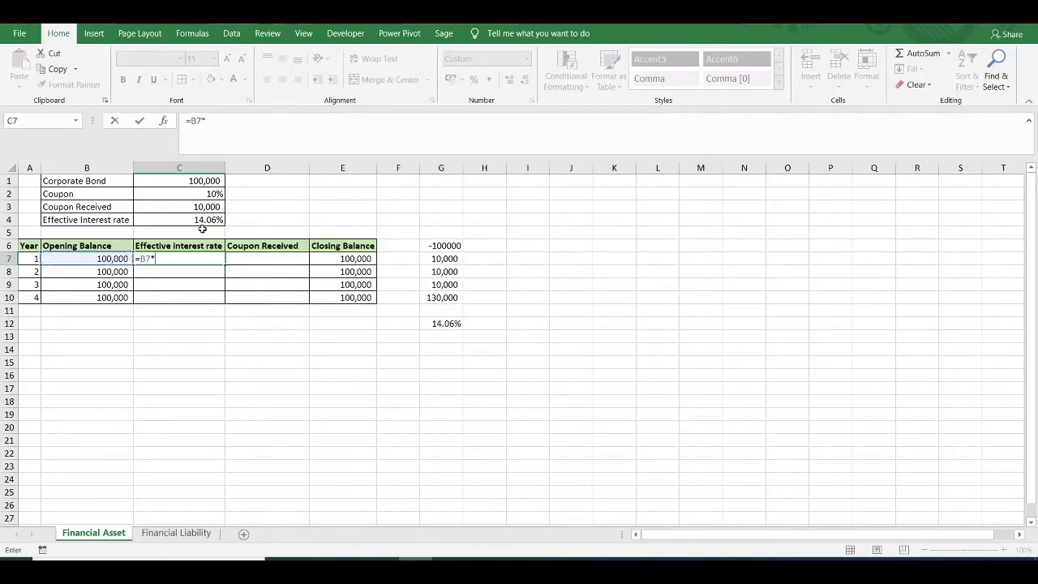
pyautogui.click(179, 220)
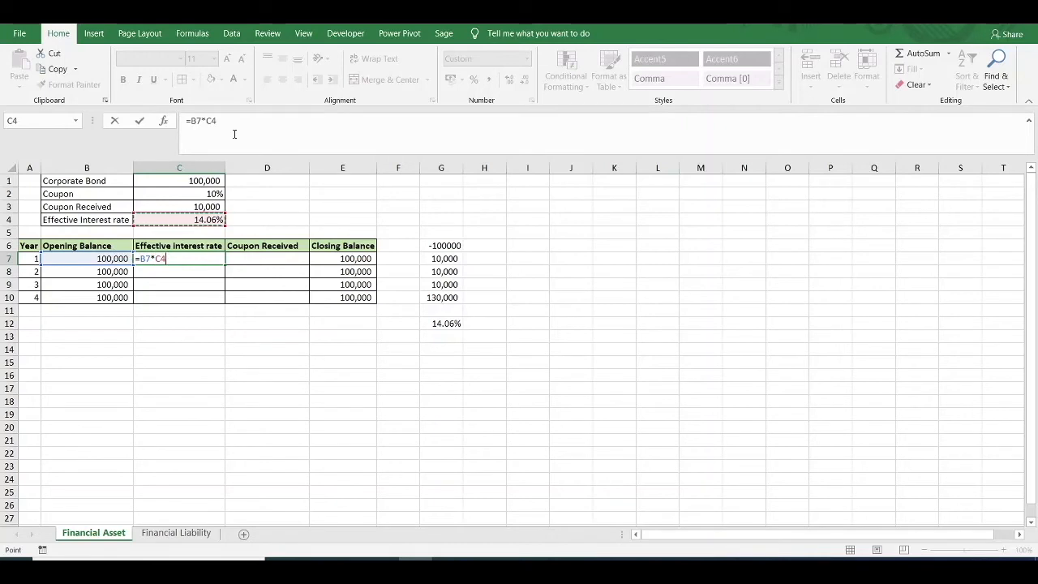
pyautogui.press('f4')
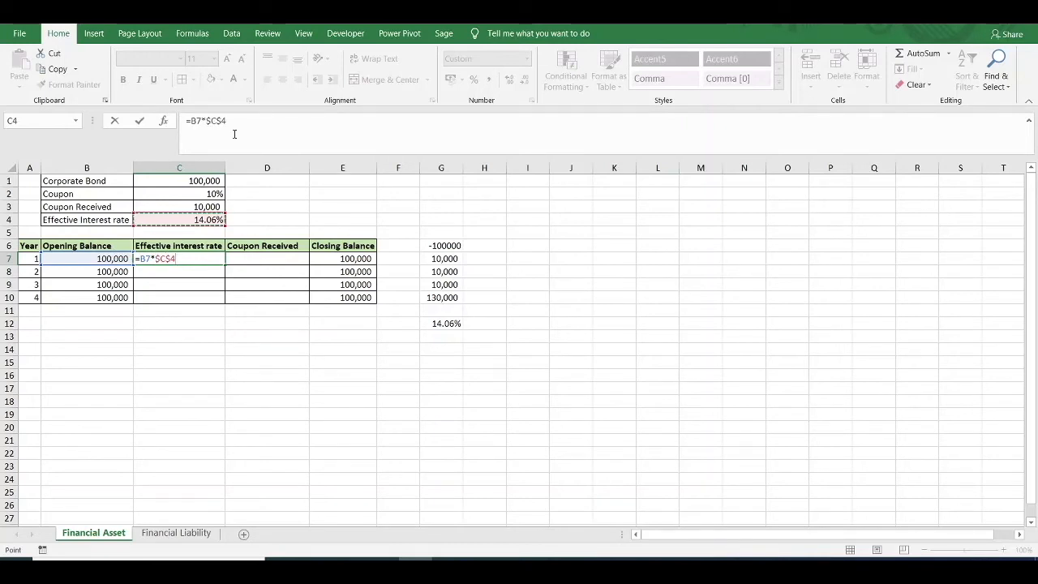
pyautogui.press('Return')
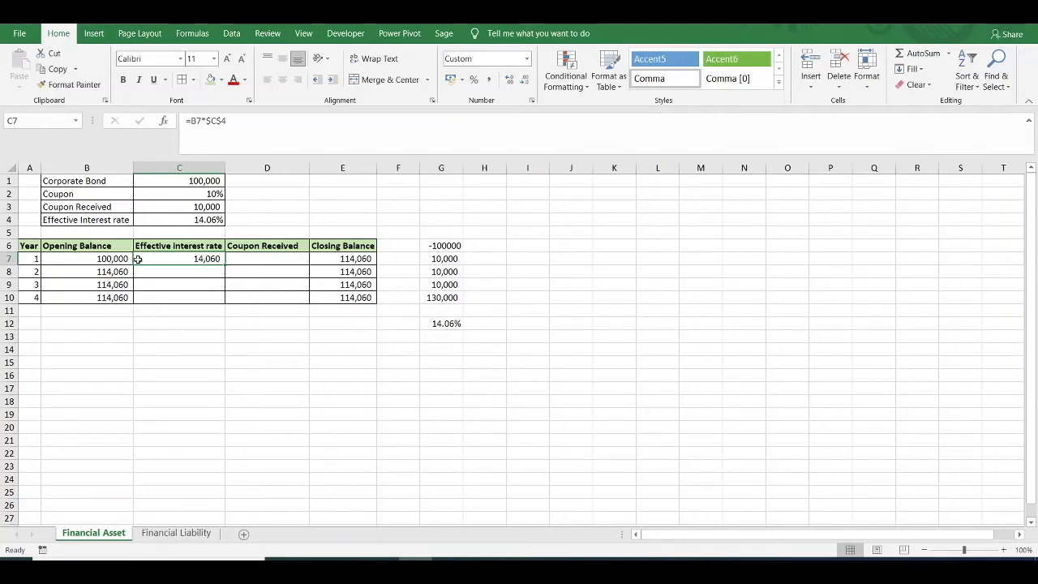
pyautogui.moveTo(236, 255)
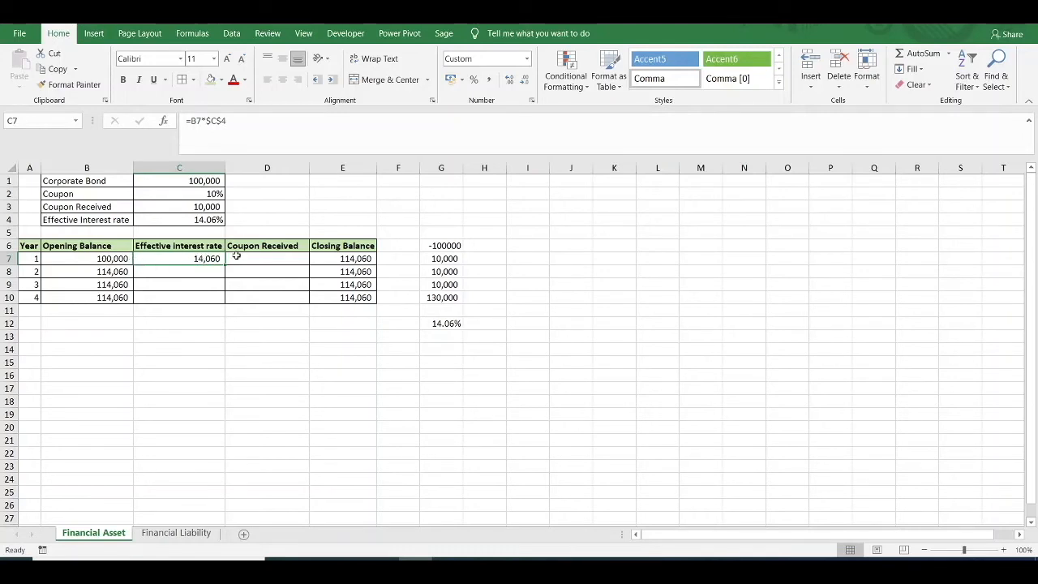
# Enter the year-one coupon in D7 as =-$C$3 with an absolute reference
pyautogui.click(267, 258)
pyautogui.write('-')
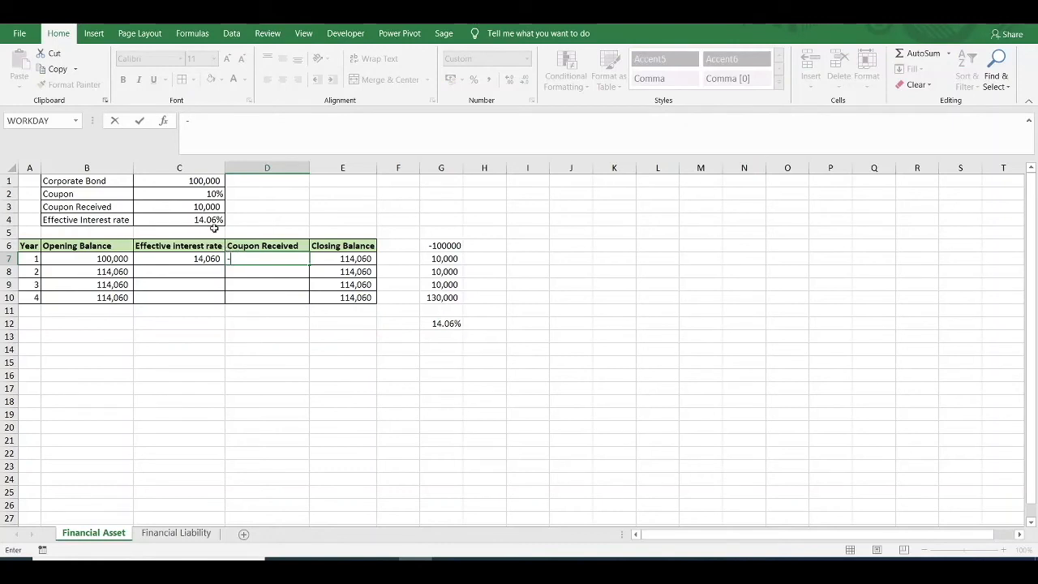
pyautogui.click(206, 207)
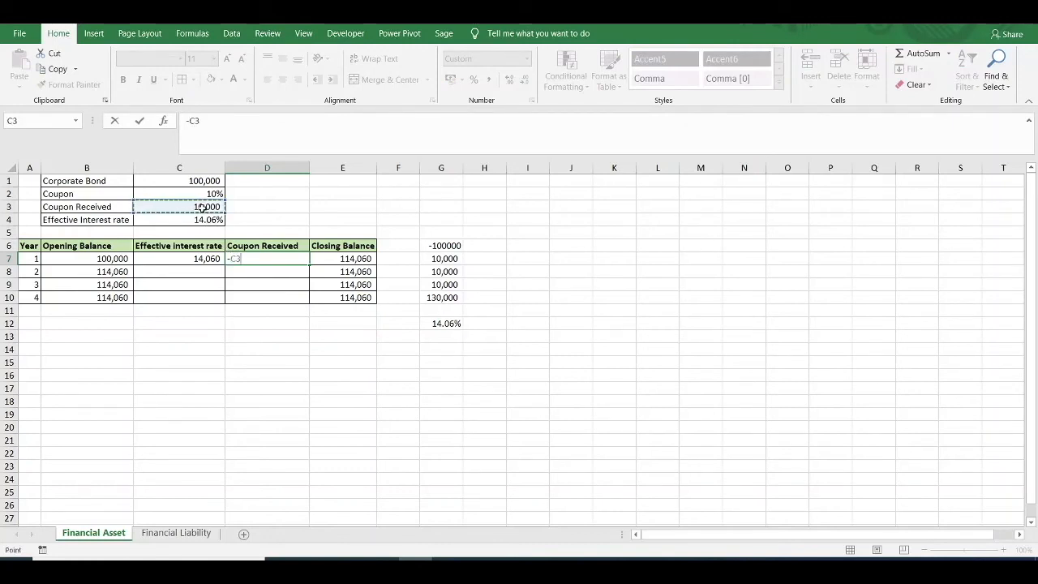
pyautogui.moveTo(262, 278)
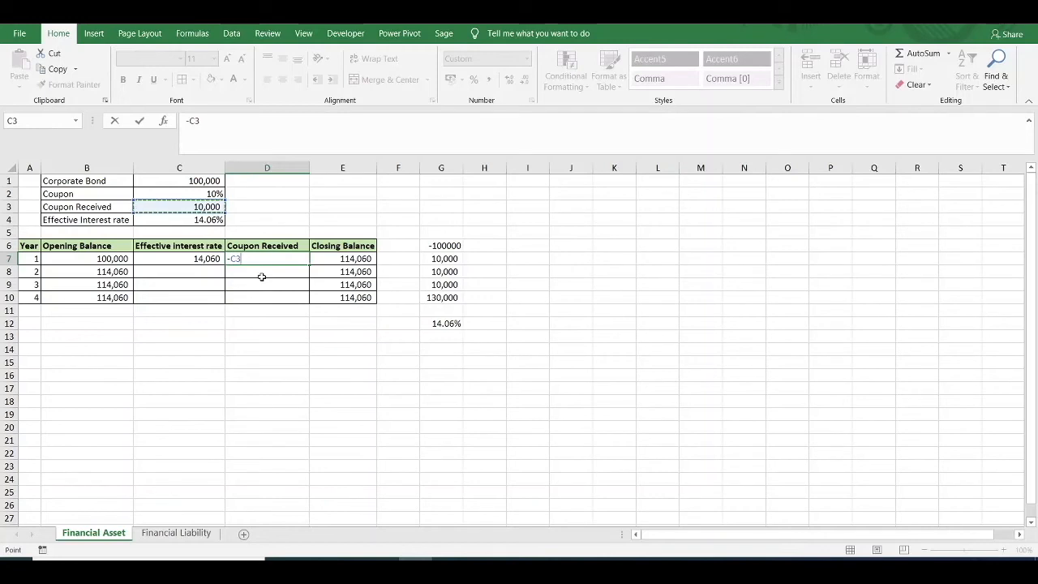
pyautogui.press('F4')
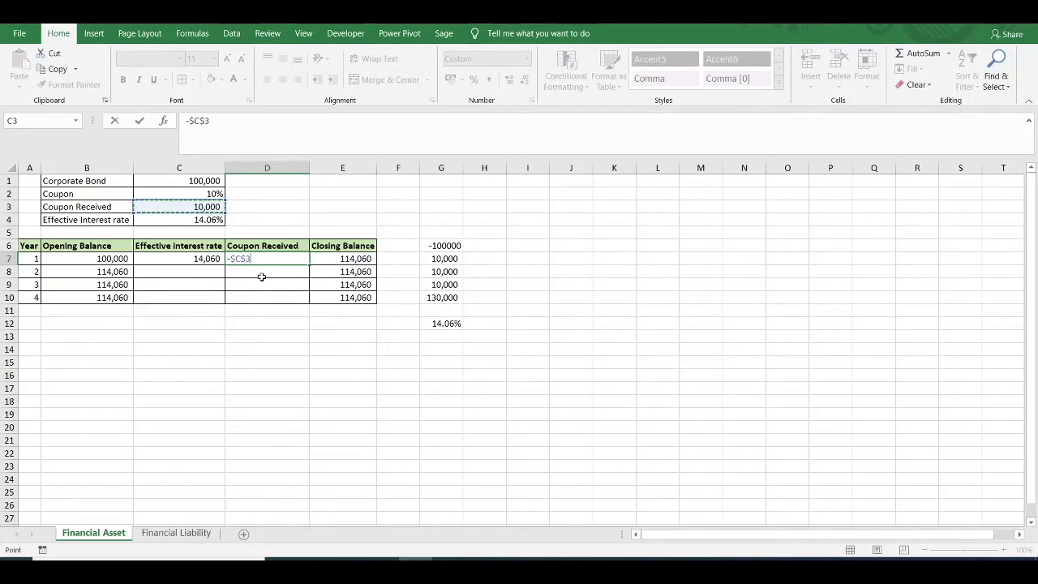
pyautogui.press('Return')
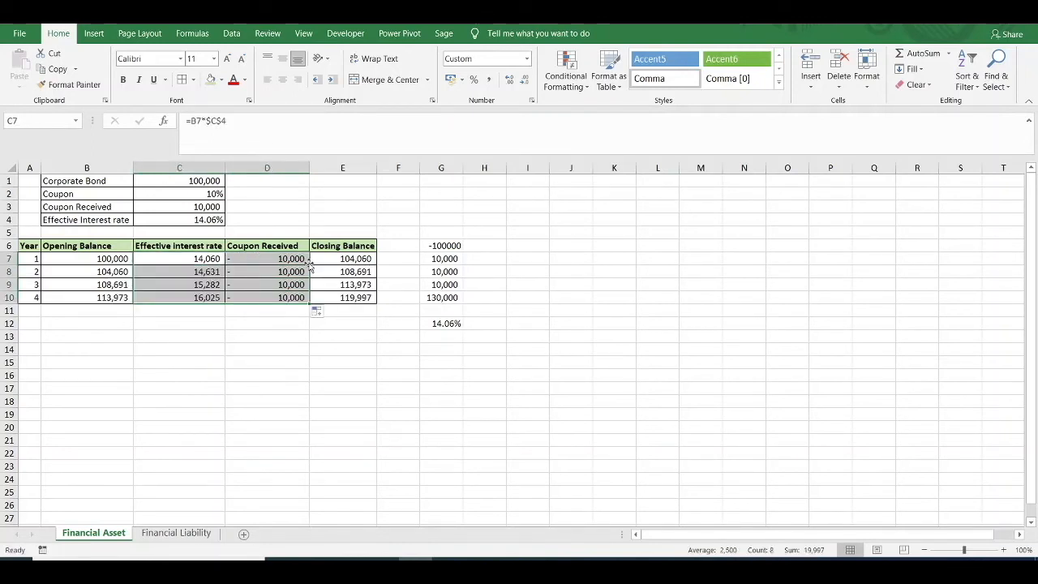
# Set the effective rate in C4 to =G12, the IRR result
pyautogui.click(179, 219)
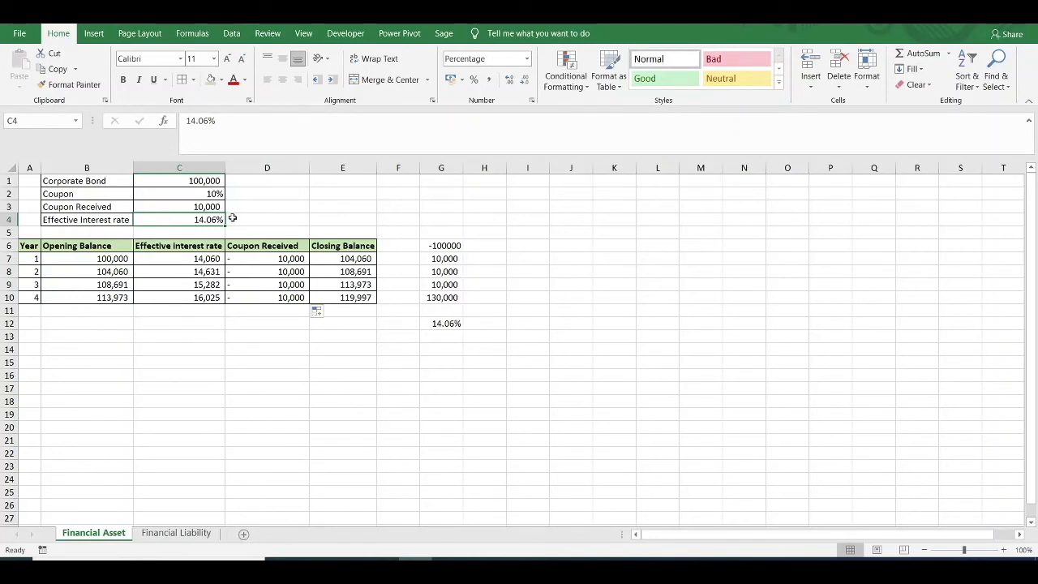
pyautogui.write('=')
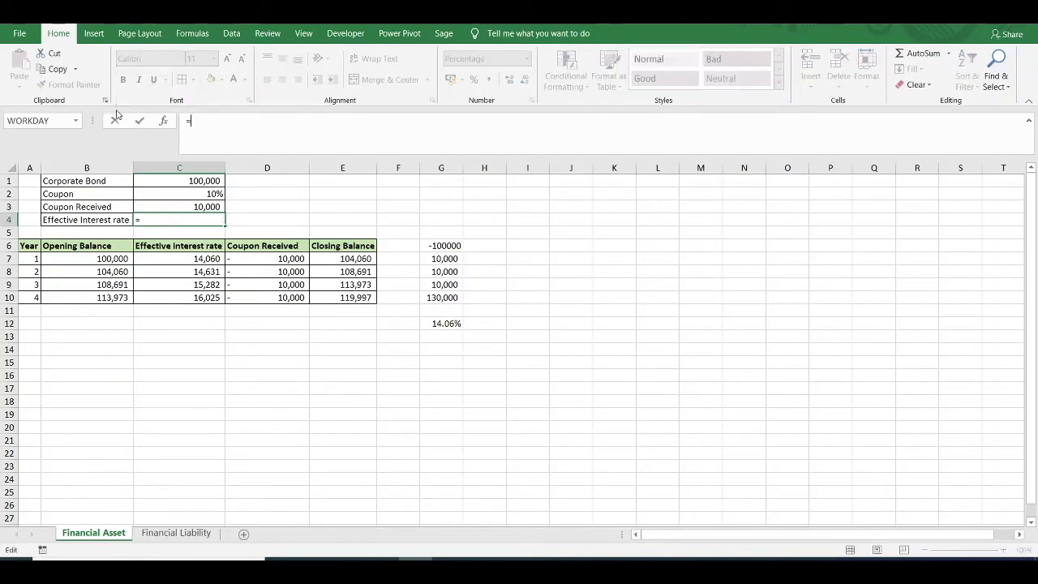
pyautogui.click(441, 323)
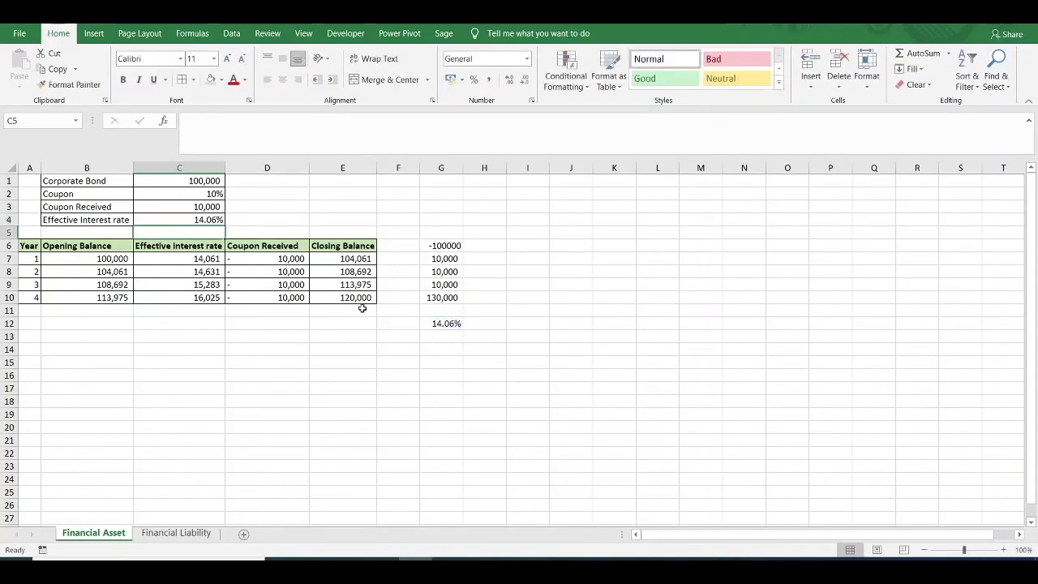
pyautogui.moveTo(373, 410)
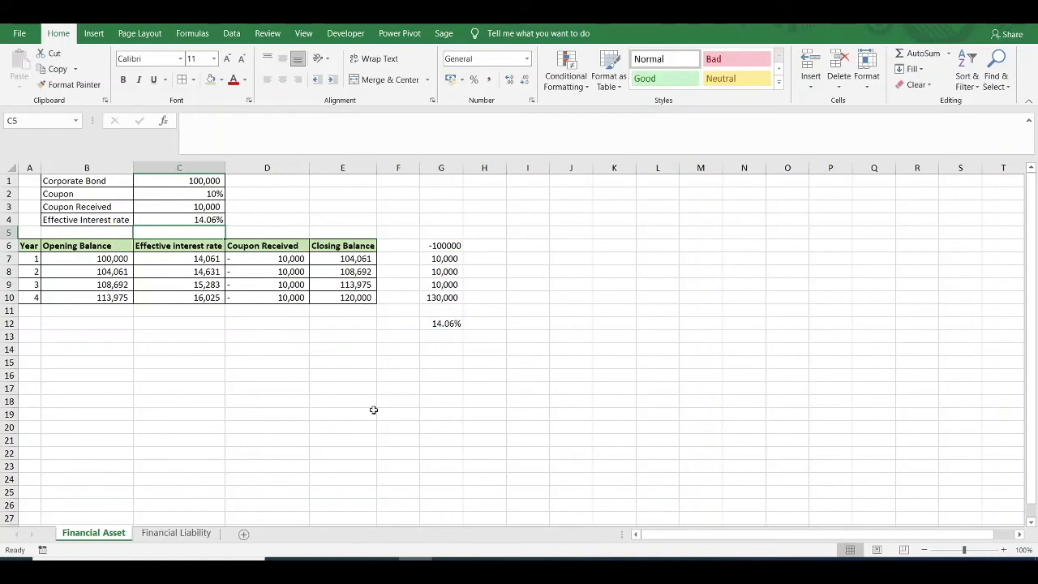
pyautogui.moveTo(205, 369)
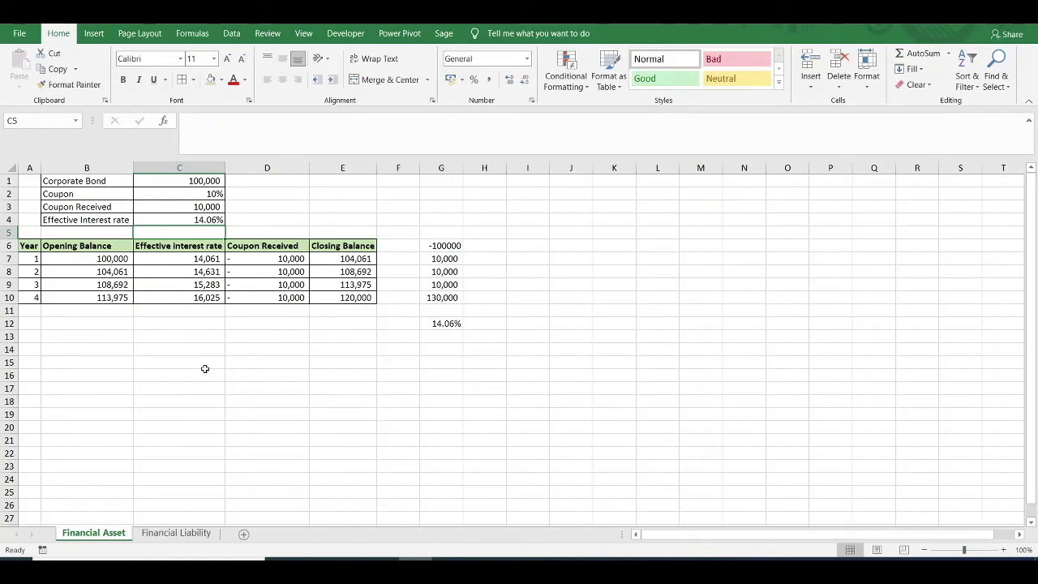
pyautogui.moveTo(276, 318)
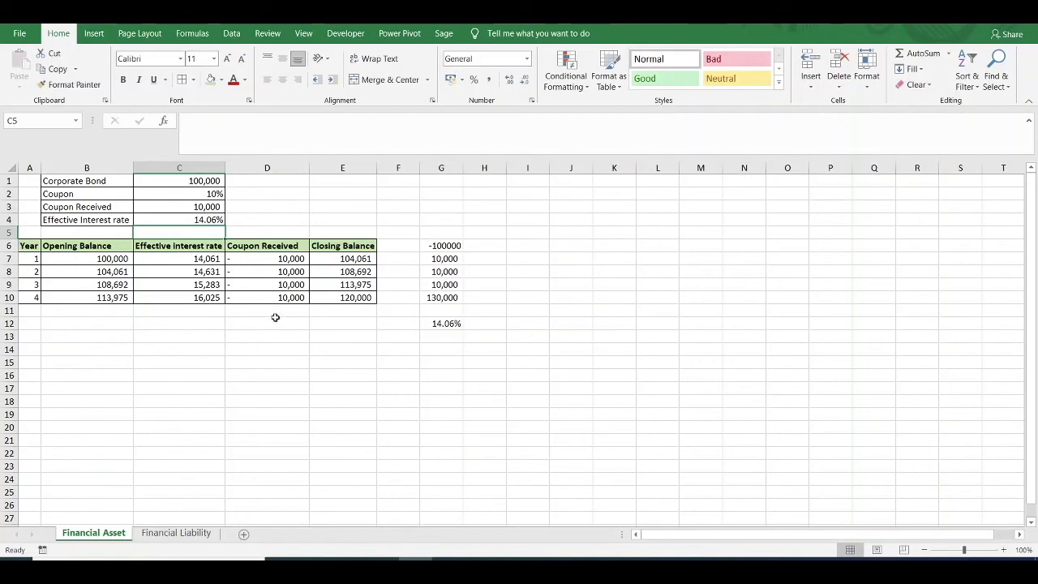
pyautogui.moveTo(275, 313)
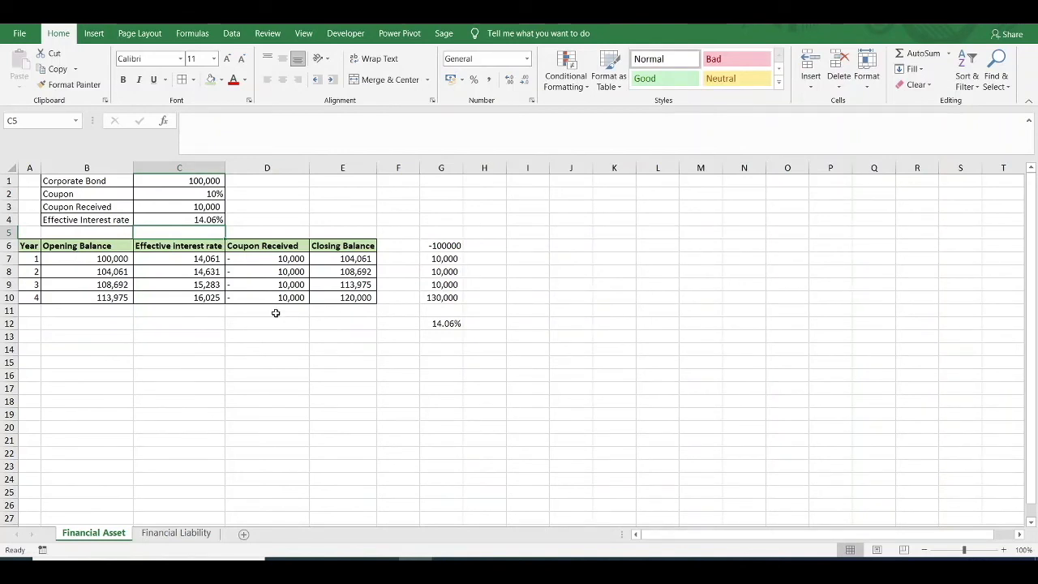
# Enter -120000 in D11 and =E10+D11 in E11, bringing the closing balance to 0
pyautogui.click(267, 310)
pyautogui.write('-12')
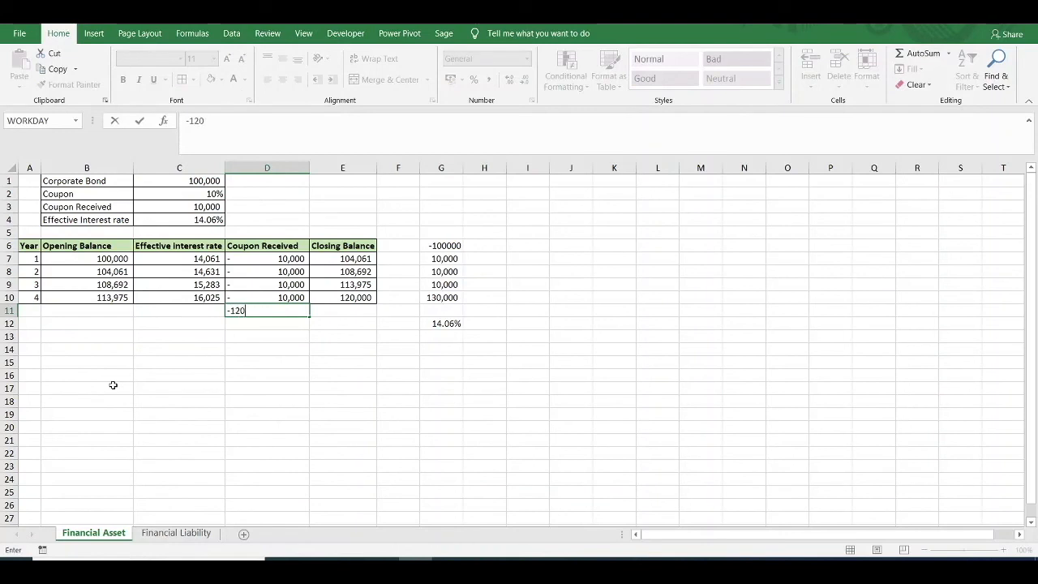
pyautogui.write('000')
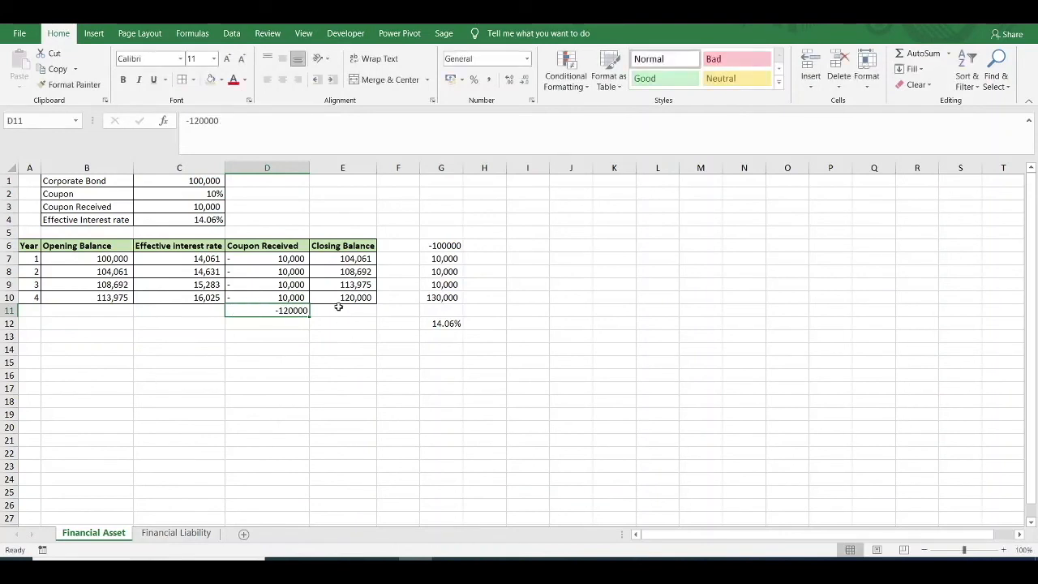
pyautogui.click(342, 310)
pyautogui.write('=E10')
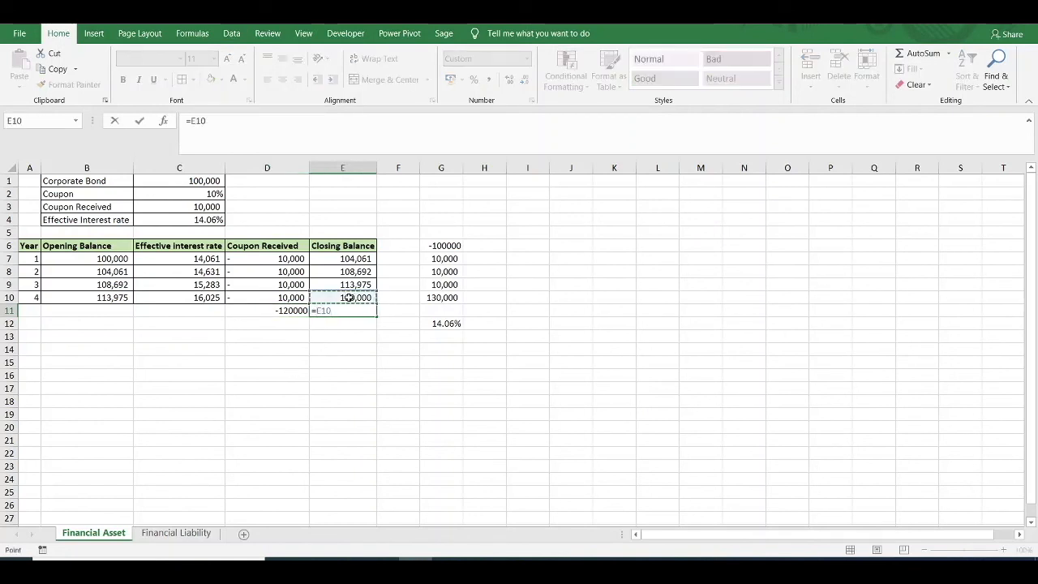
pyautogui.write('+')
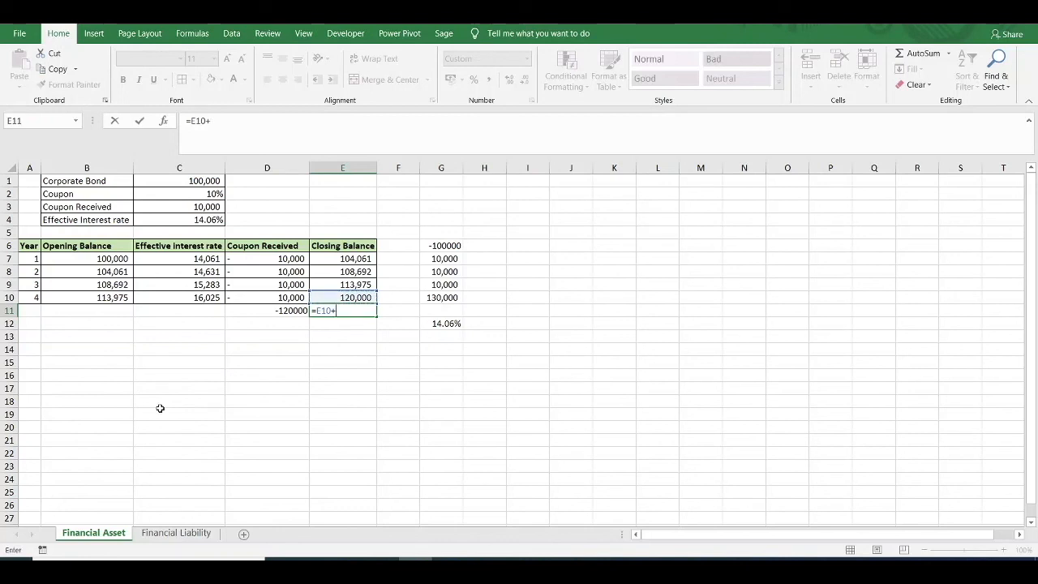
pyautogui.click(267, 310)
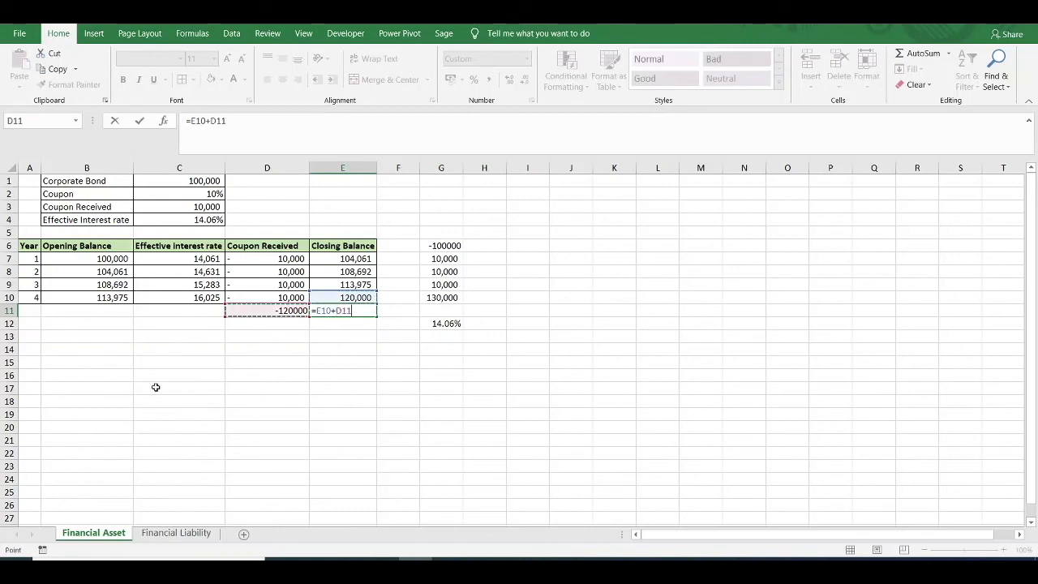
pyautogui.press('Return')
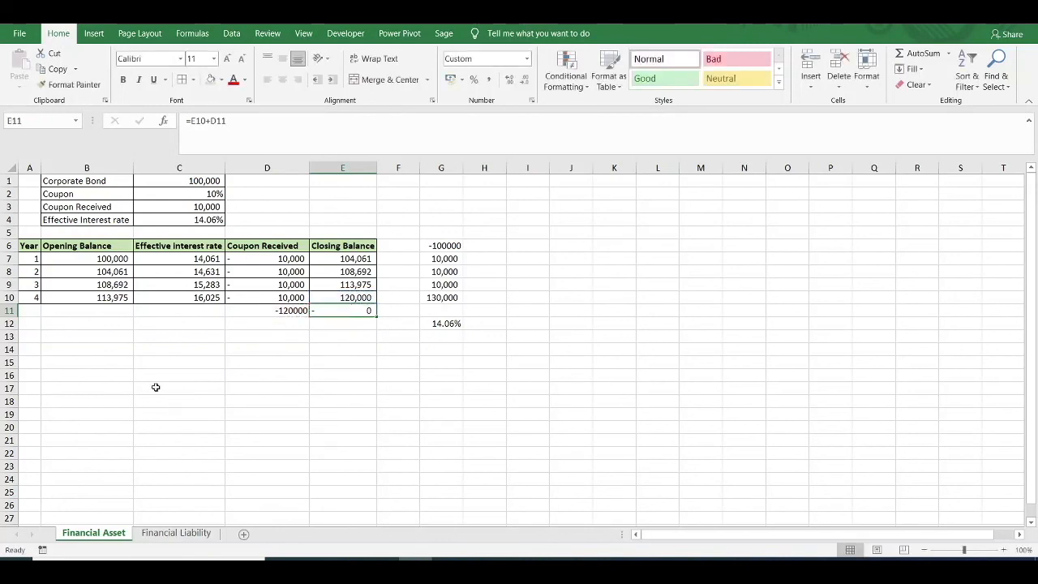
pyautogui.moveTo(304, 332)
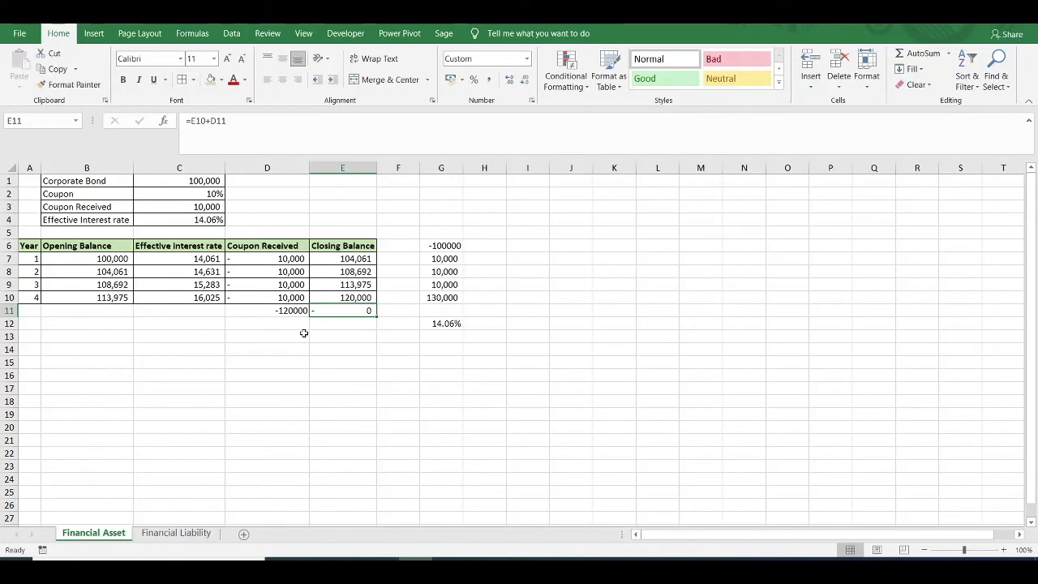
pyautogui.moveTo(258, 293)
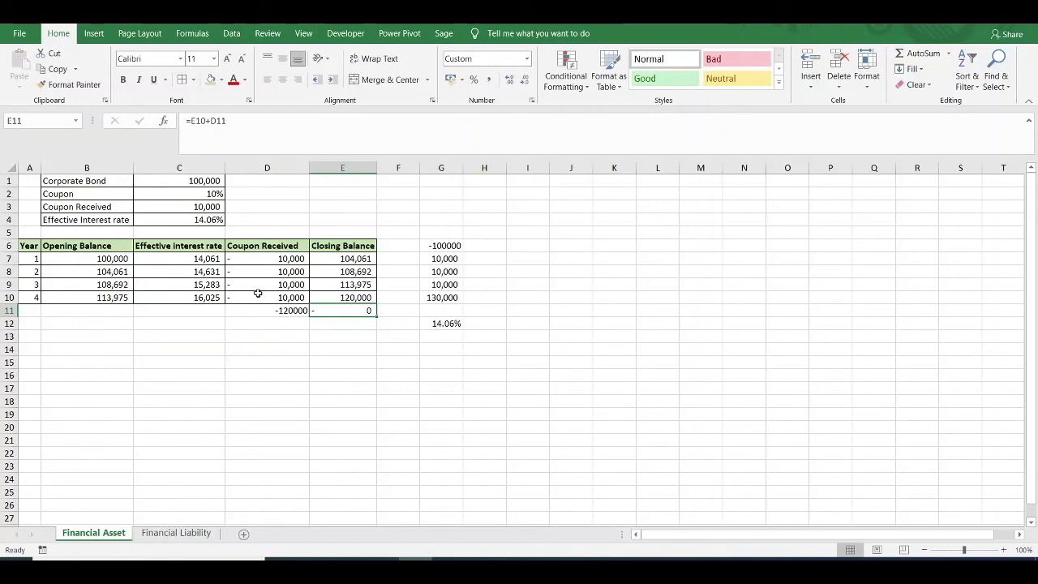
pyautogui.moveTo(288, 247)
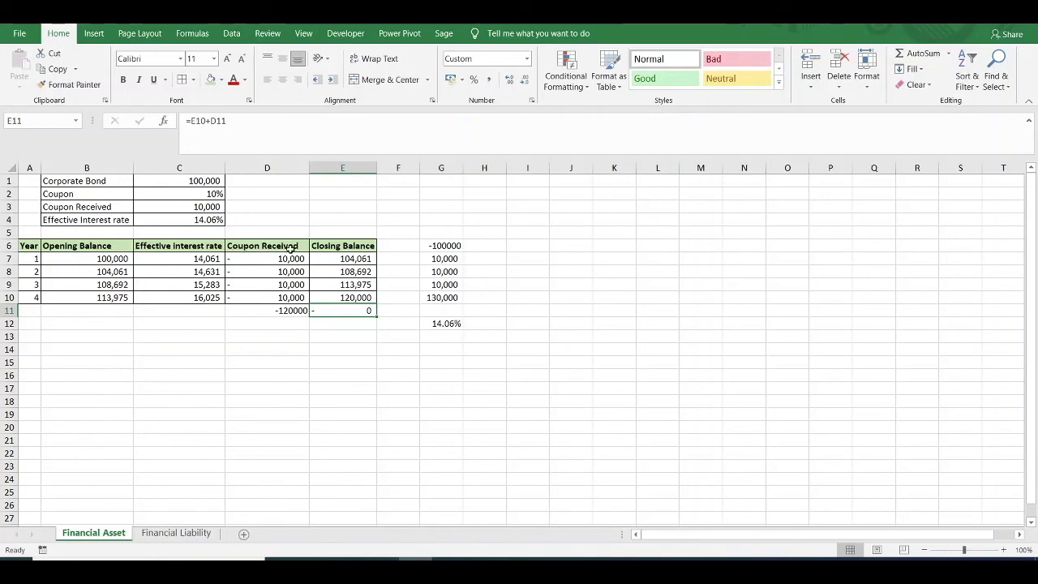